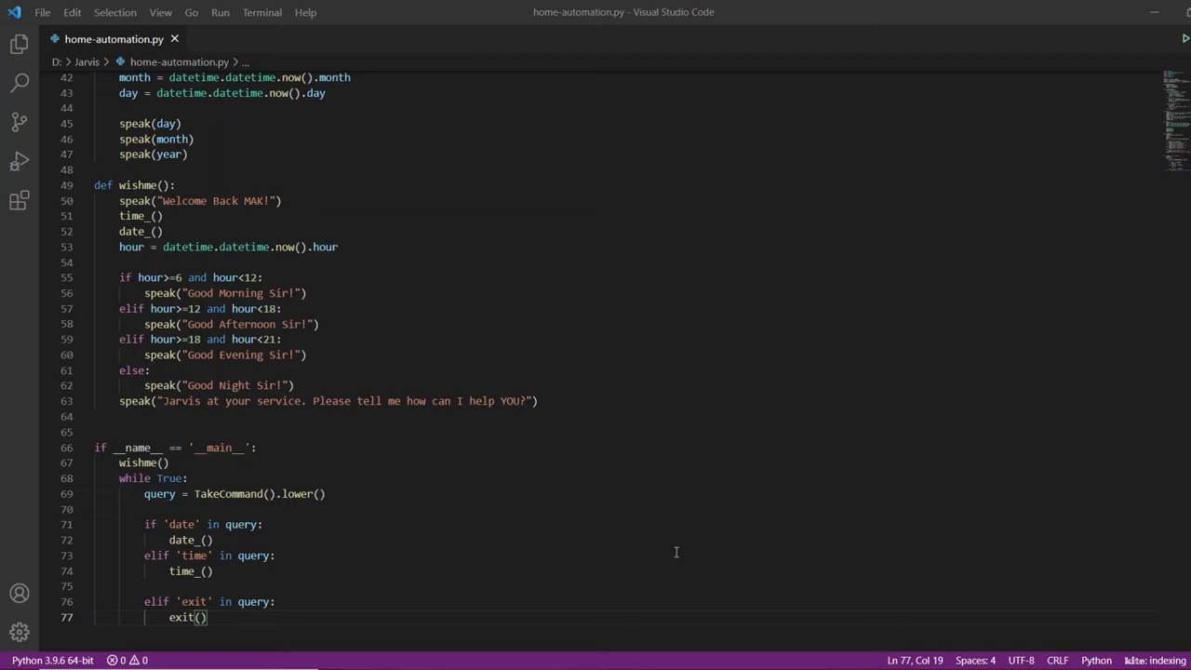
Begin a board = pyfirmata.Arduino line after the imports, with the port still to fill in.
scroll(down, 3)
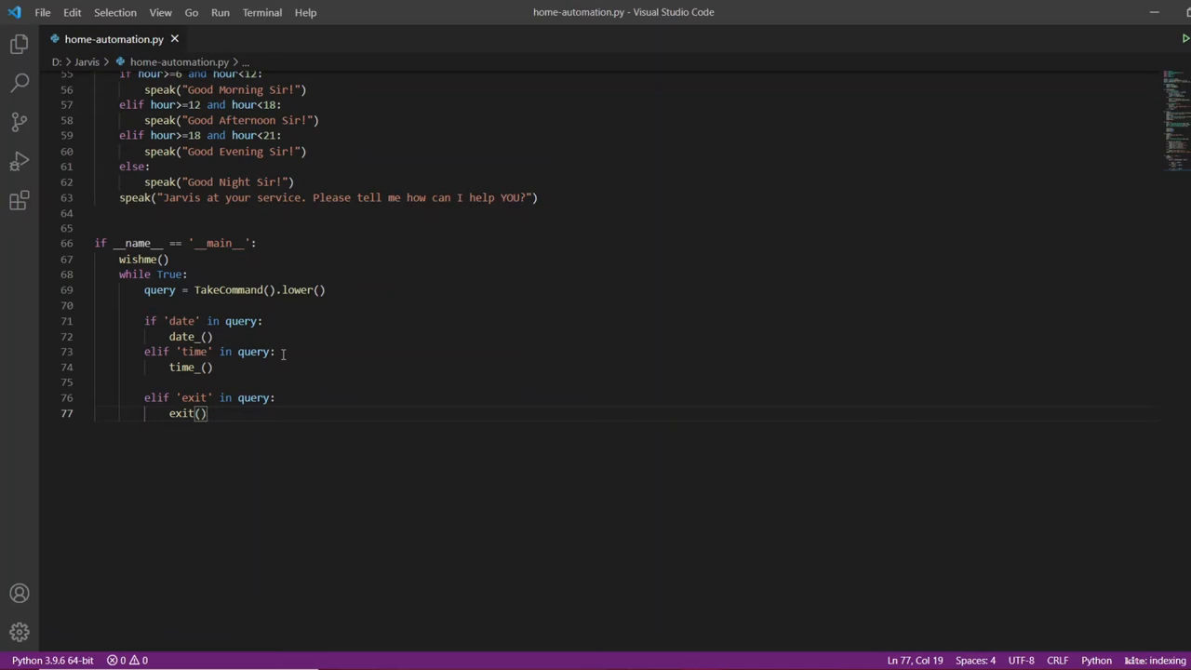
scroll(up, 3)
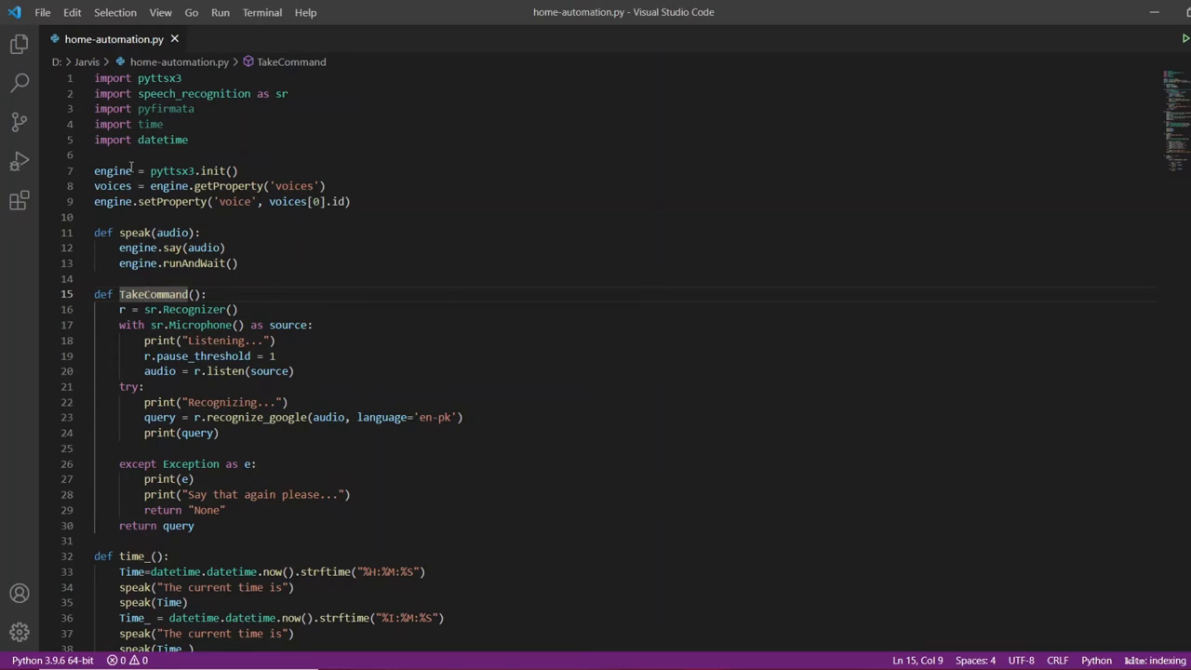
key(Enter)
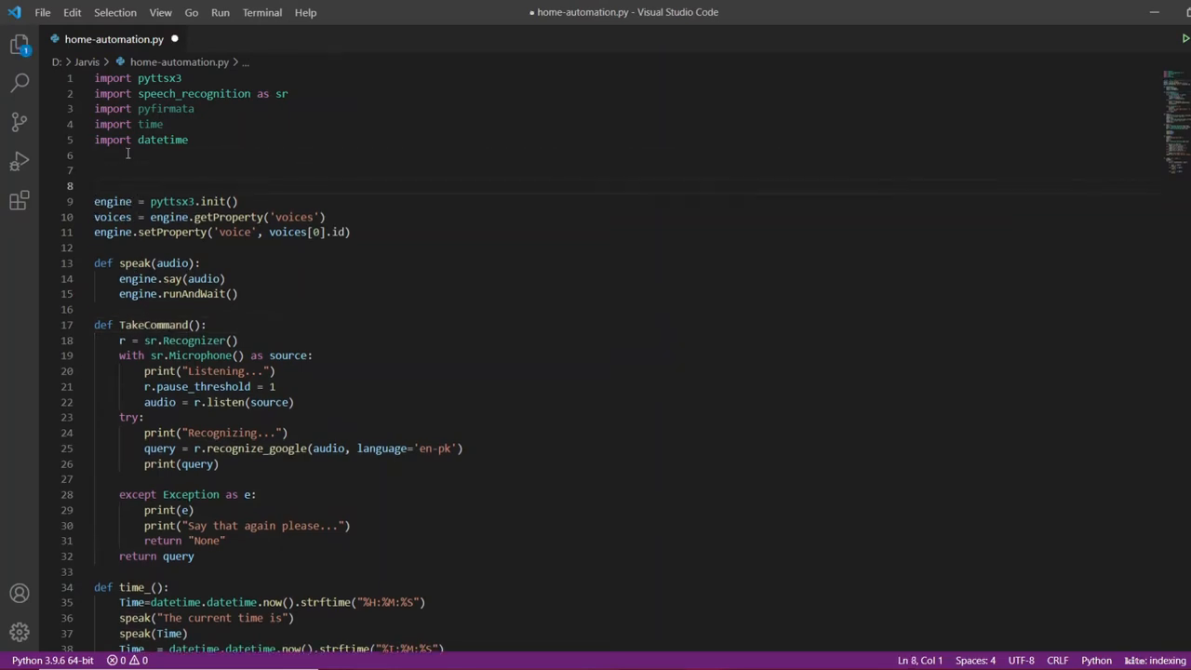
text(board =)
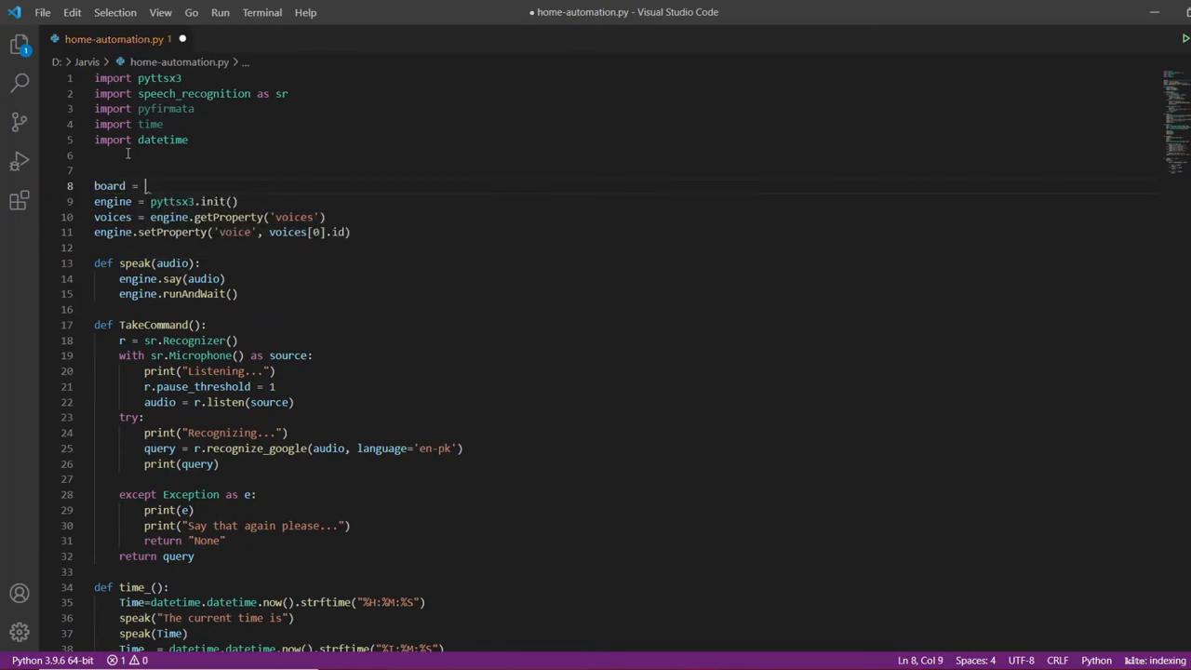
text(pyfirmata.)
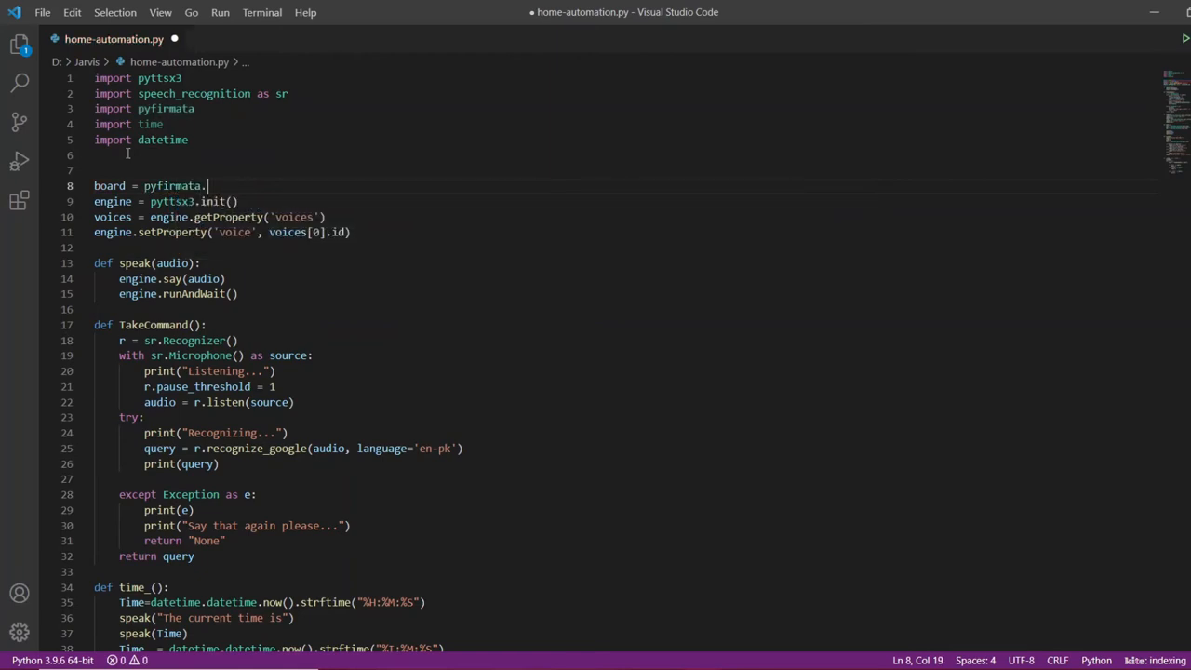
text(Arduin)
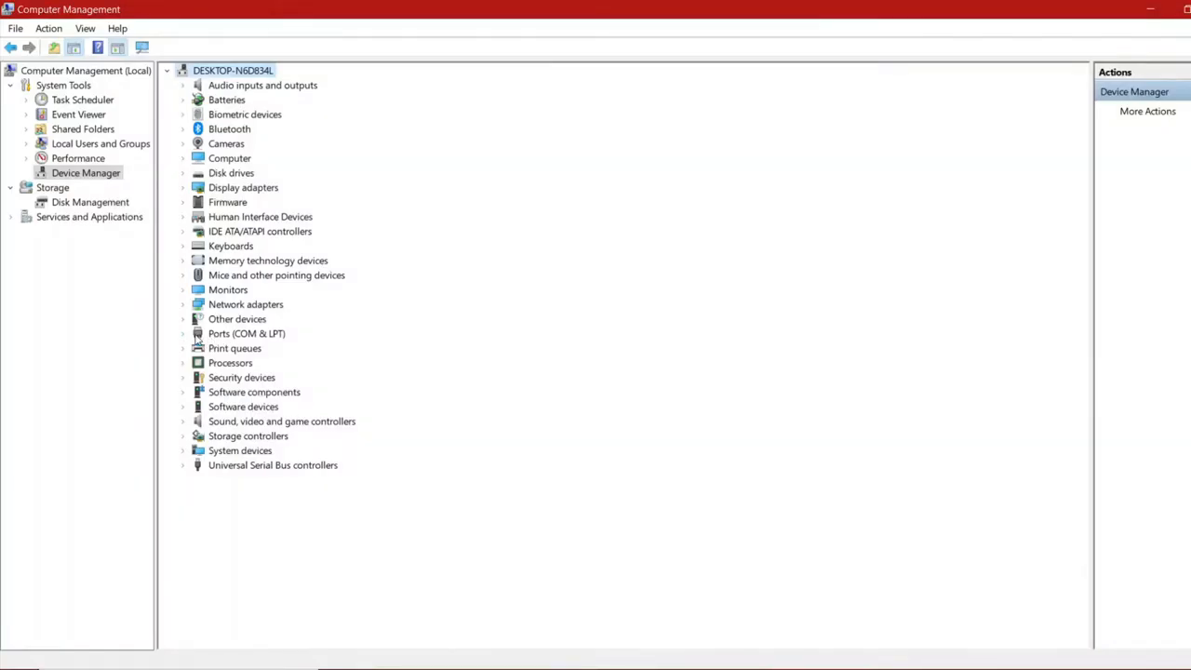
Expand Ports (COM & LPT) to read that USB-SERIAL CH340 sits on COM8.
click(183, 333)
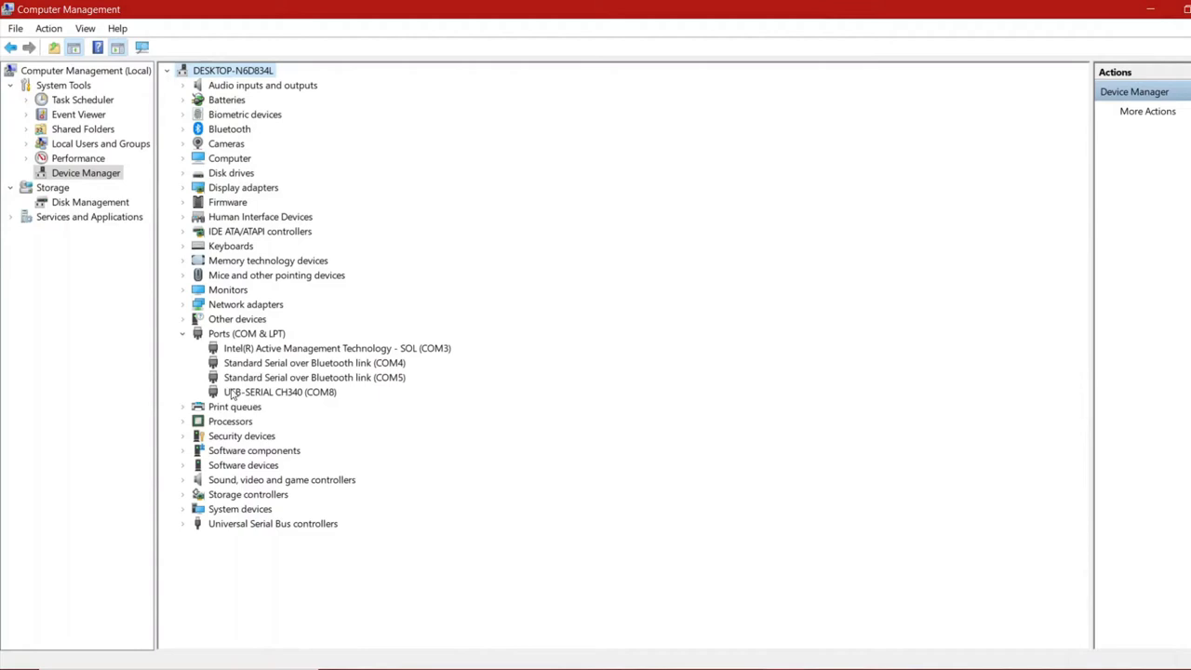
mouse_move(294, 398)
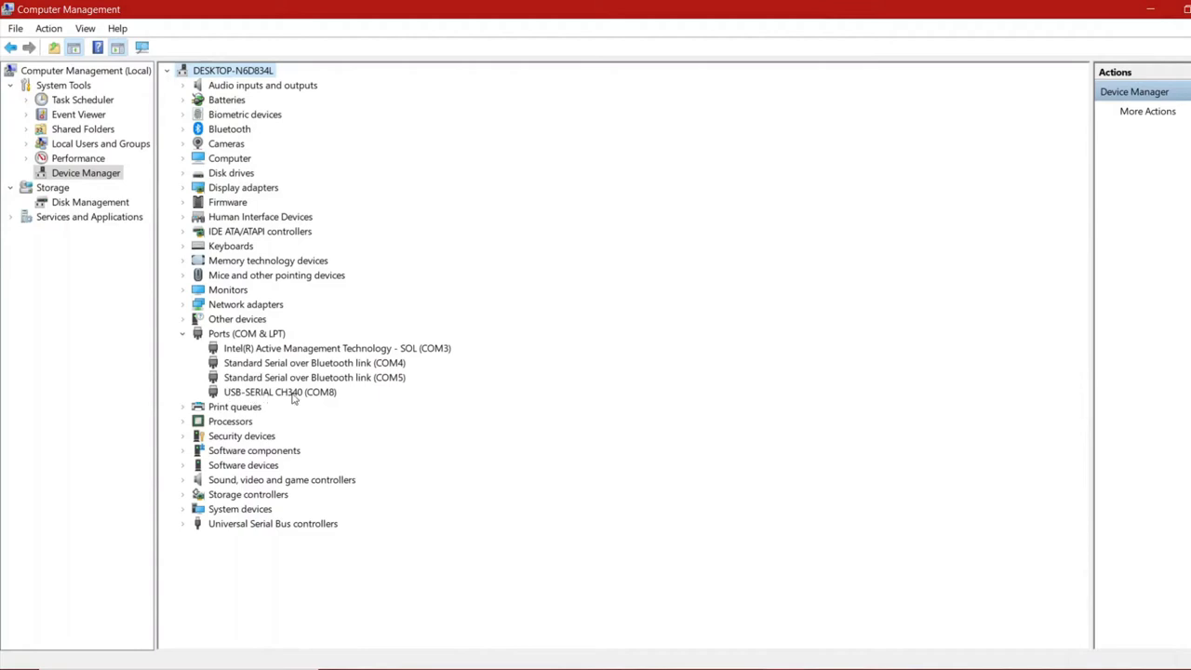
mouse_move(327, 402)
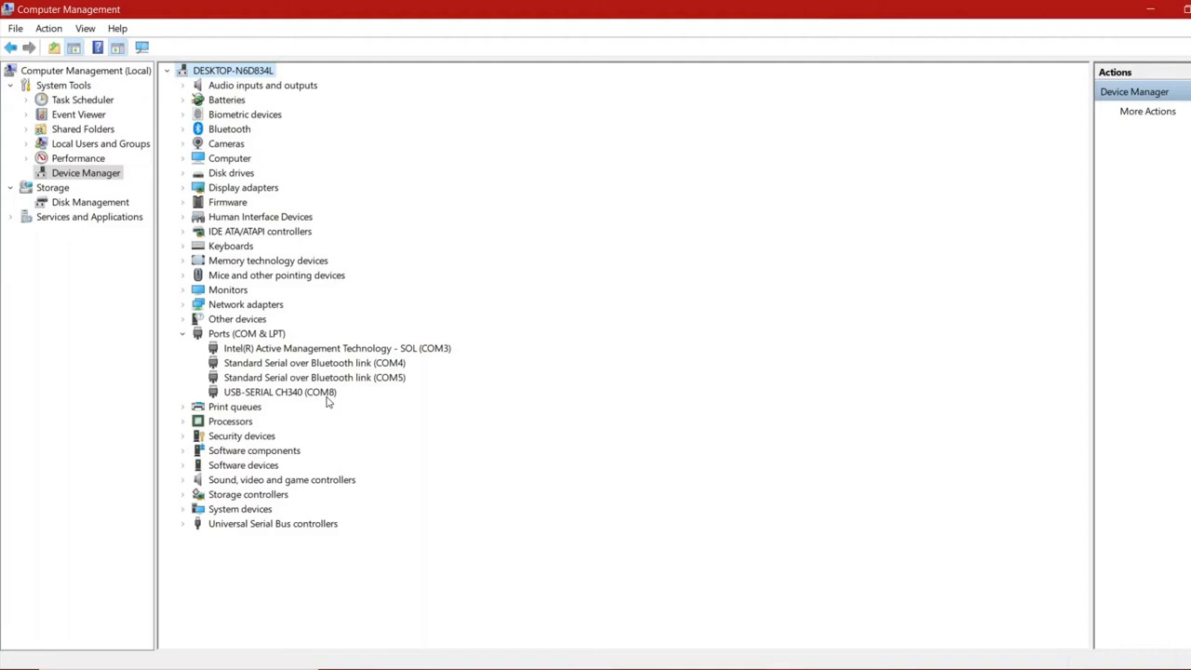
mouse_move(461, 540)
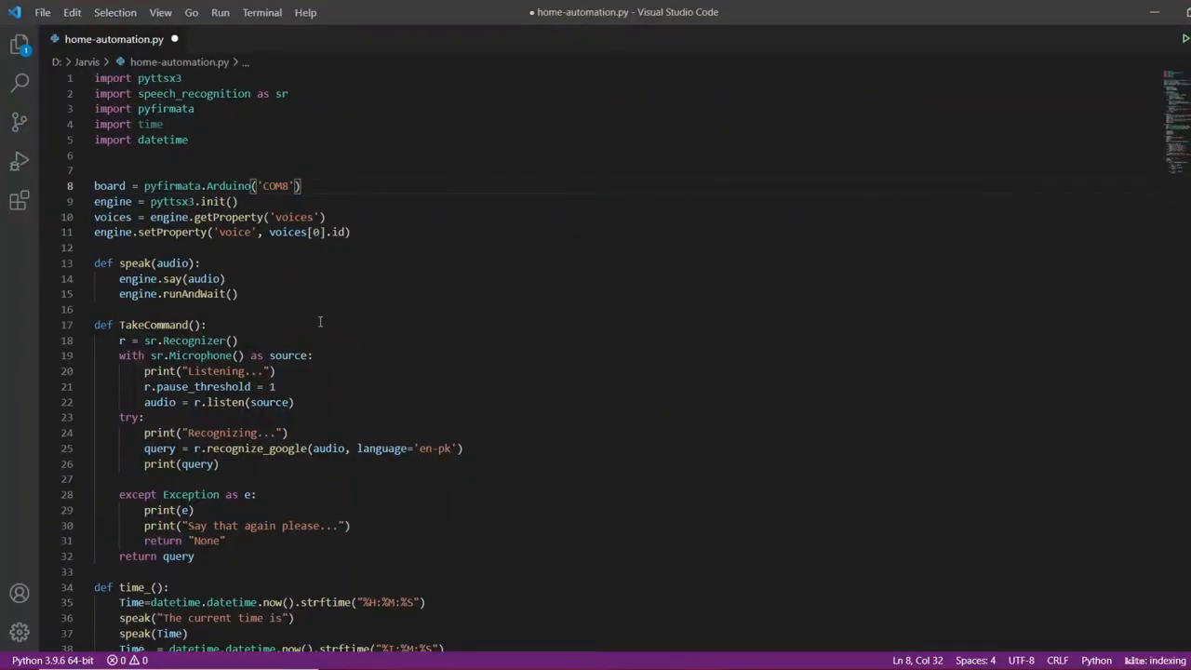
Save home-automation.py with board = pyfirmata.Arduino('COM8') and move down to the main loop.
key(ctrl+s)
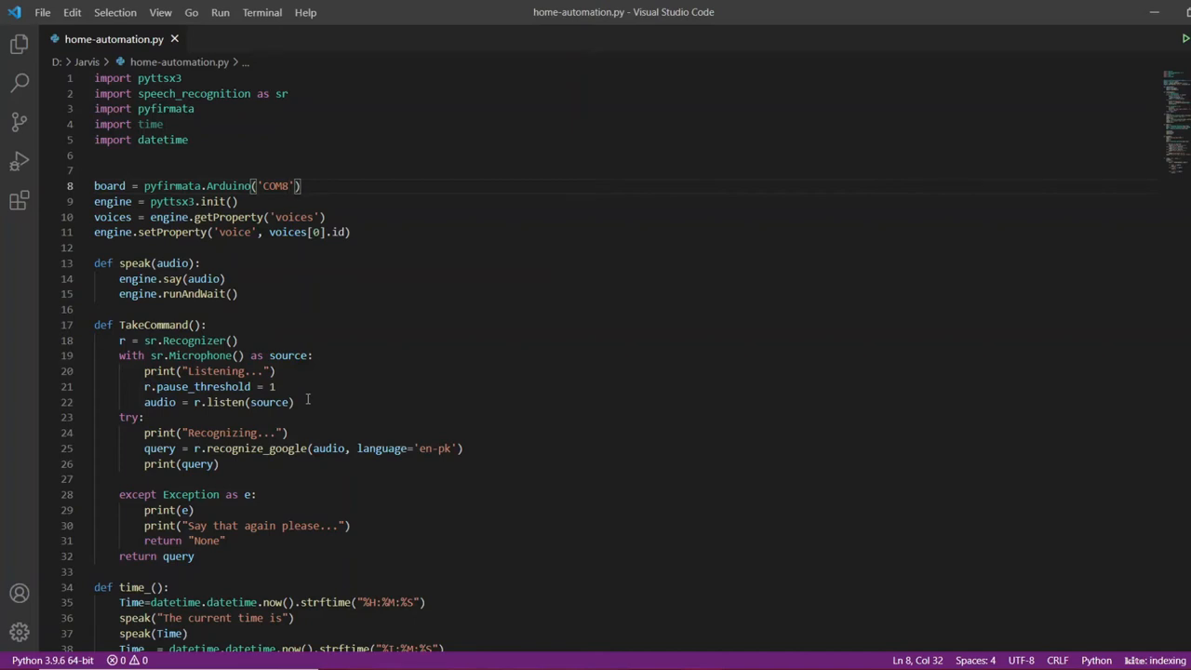
scroll(down, 3)
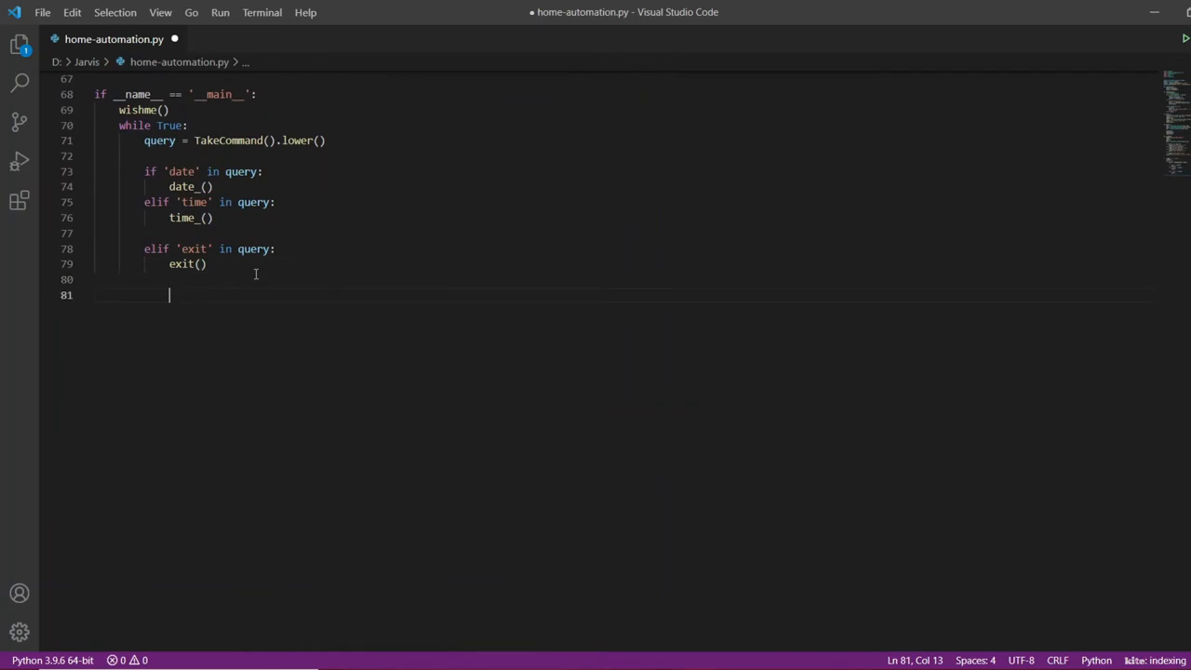
Add an elif 'turn on the light' in query: branch to the main loop.
text(e)
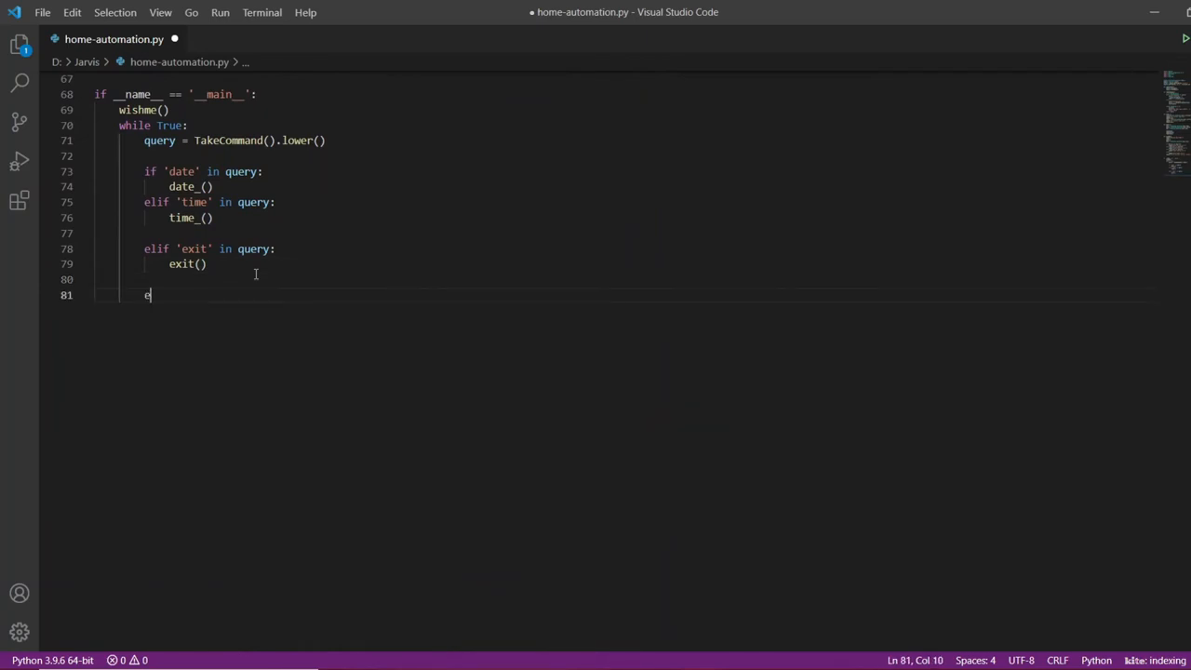
text(lif)
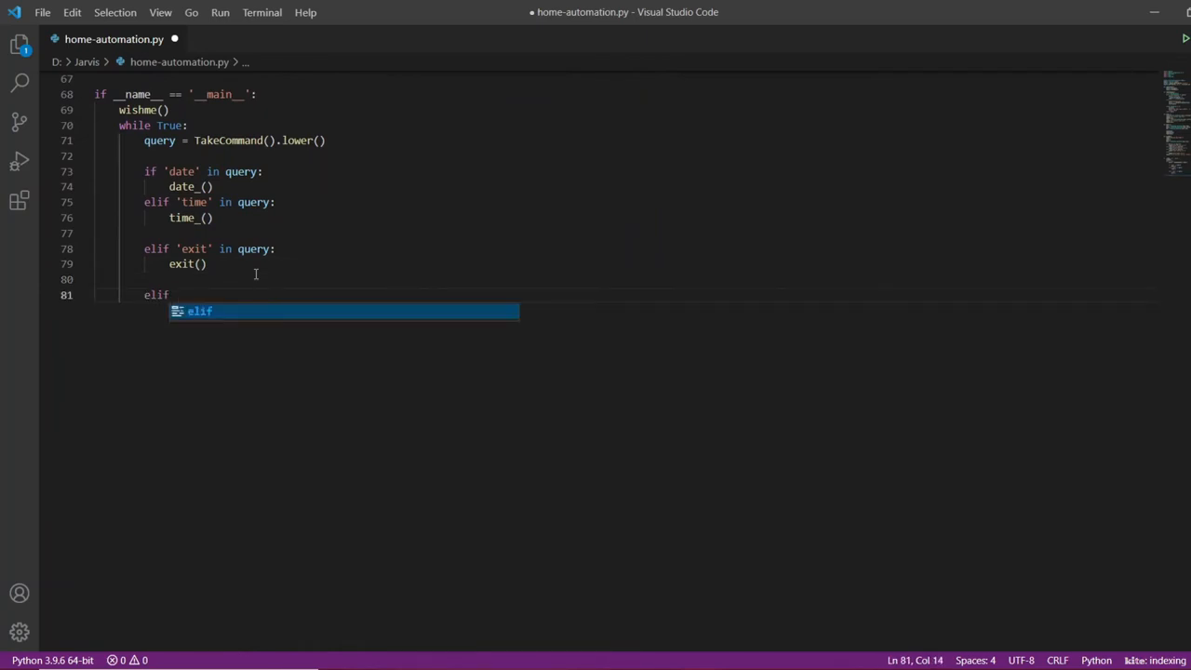
text(')
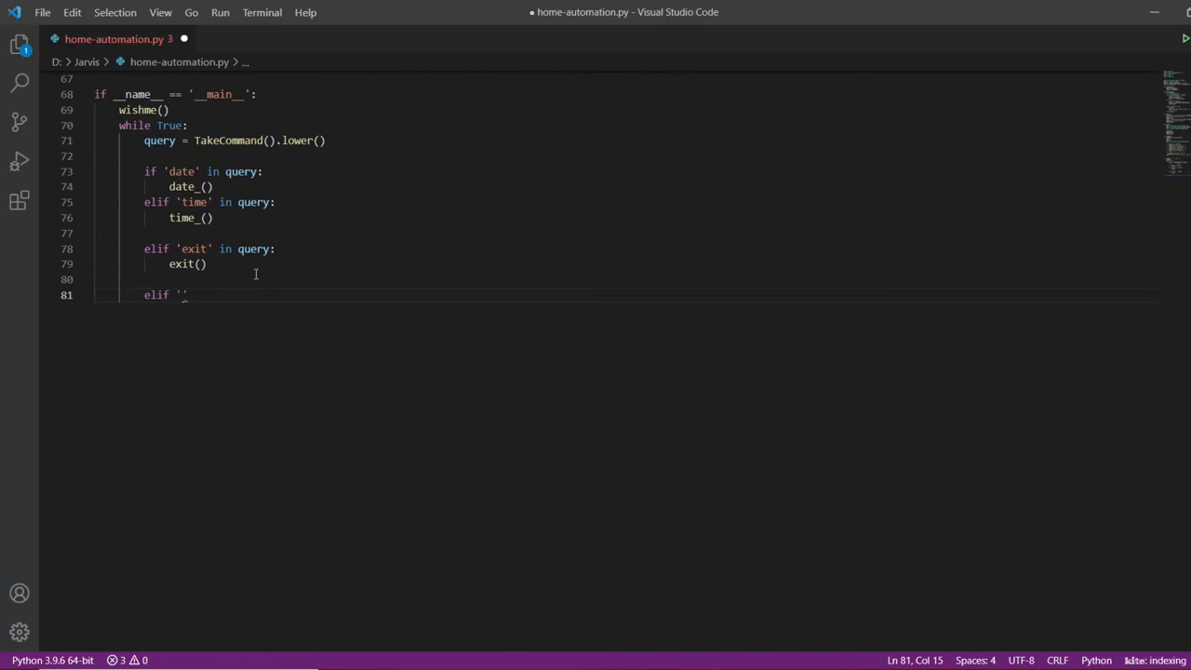
text(t)
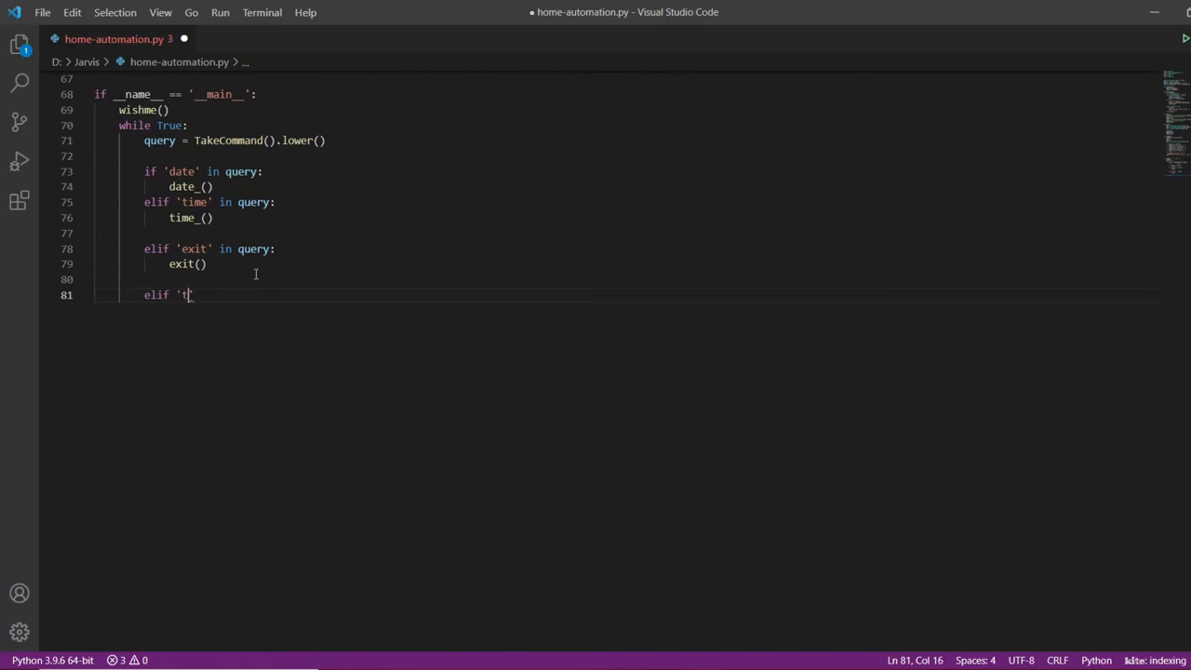
text(urn on the)
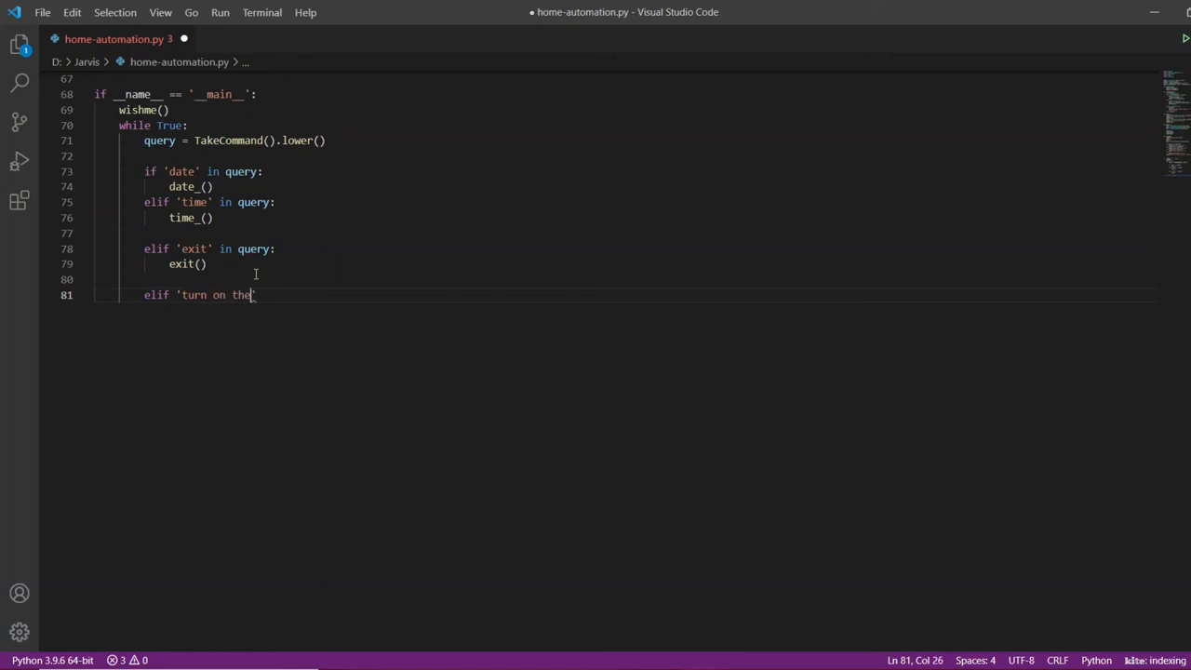
text(light)
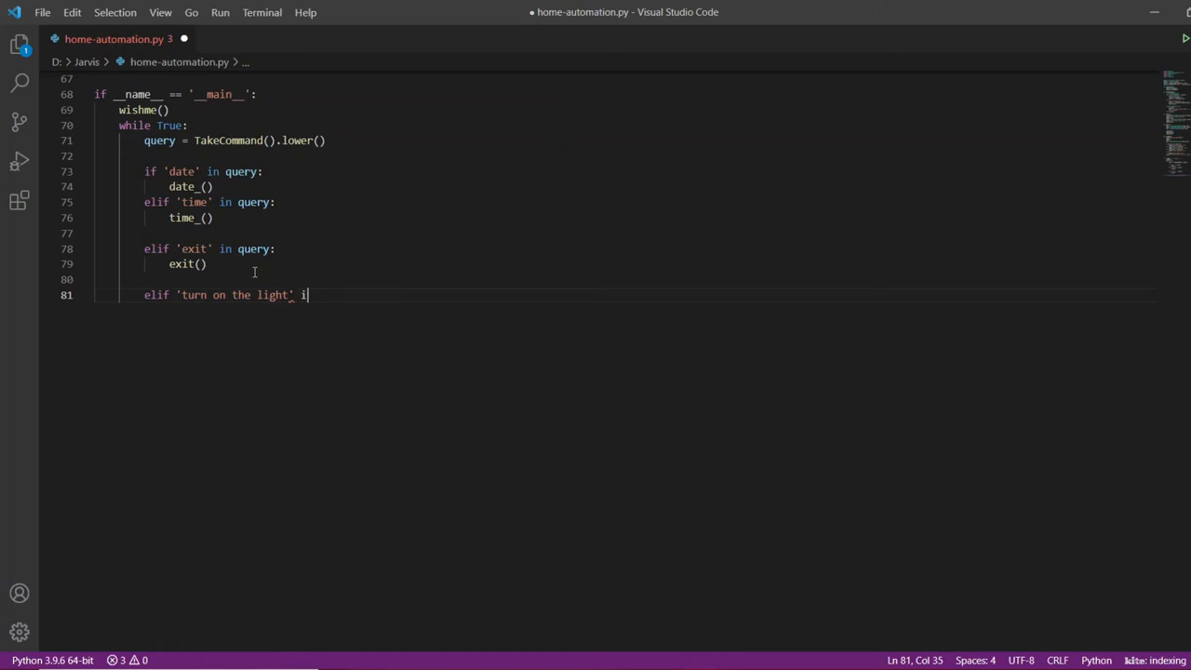
text(n)
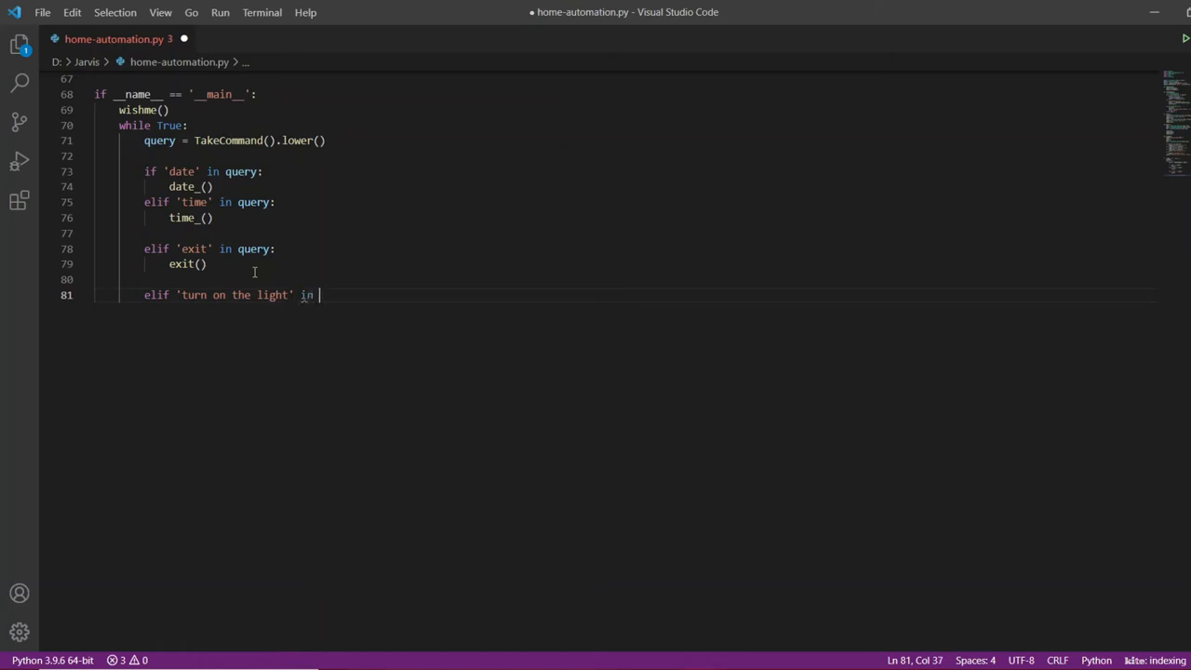
text(query:)
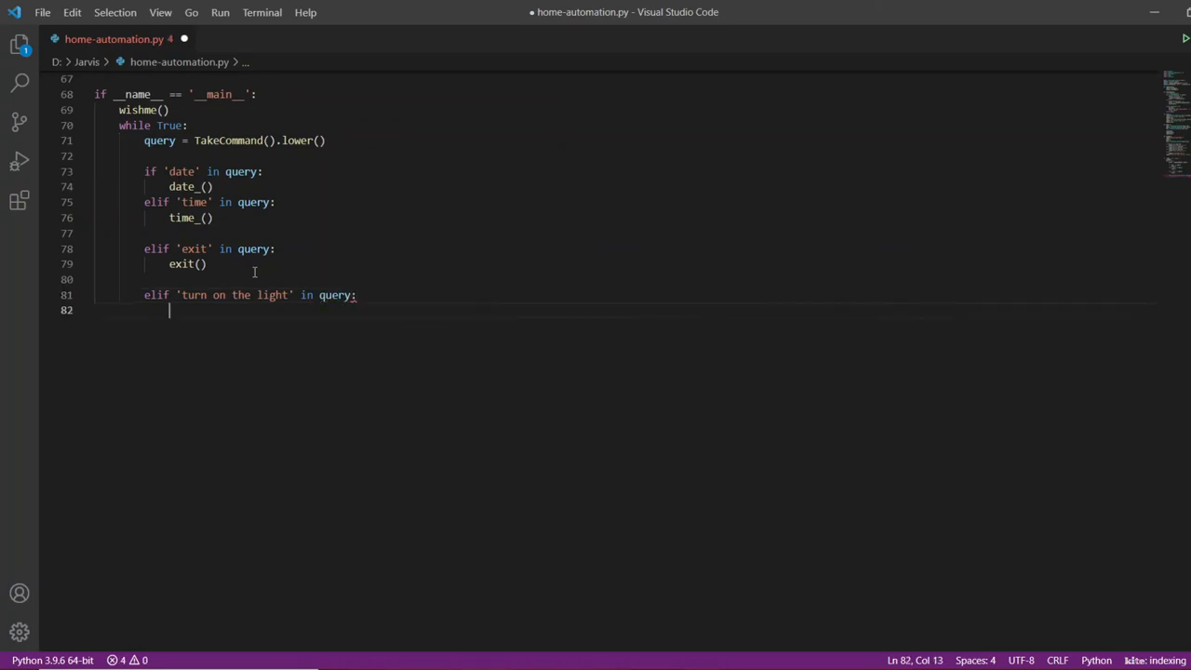
Make the branch speak "Turning on the Light...." and start a new line beneath it.
text(spea)
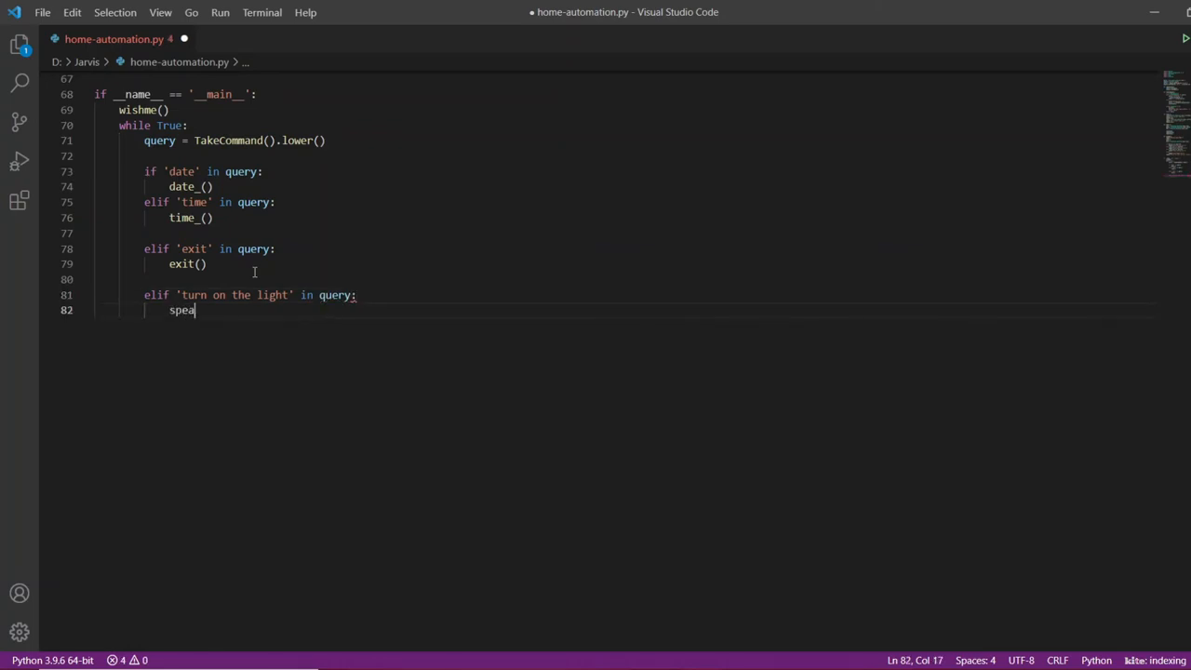
text(k()
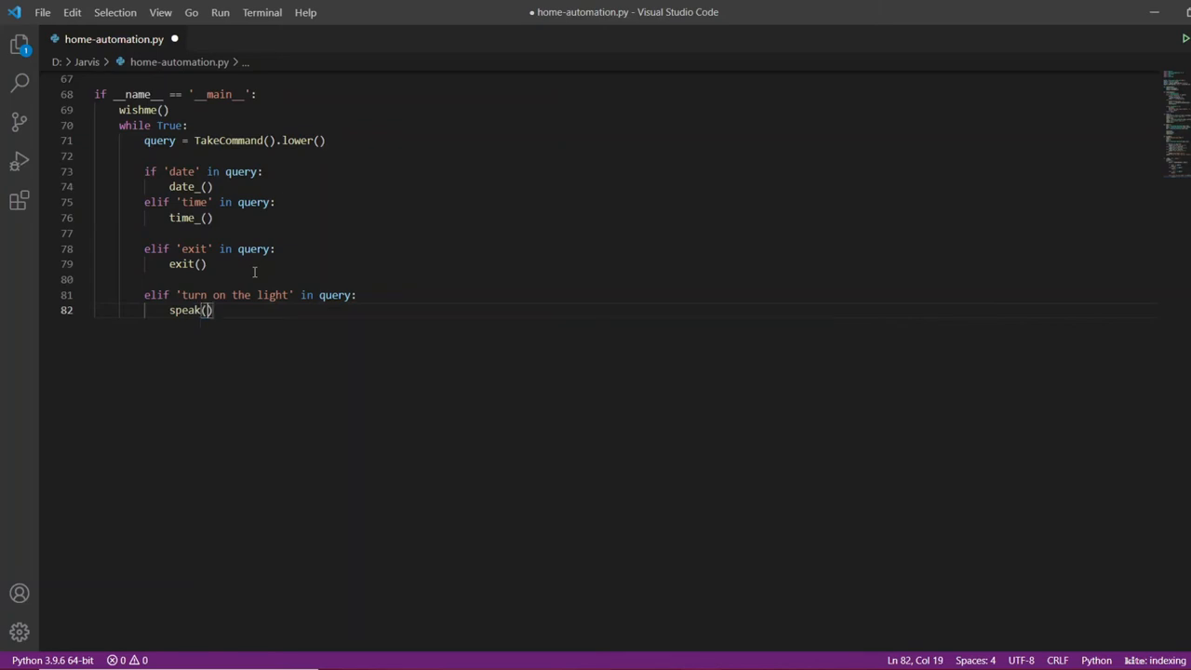
text("i)
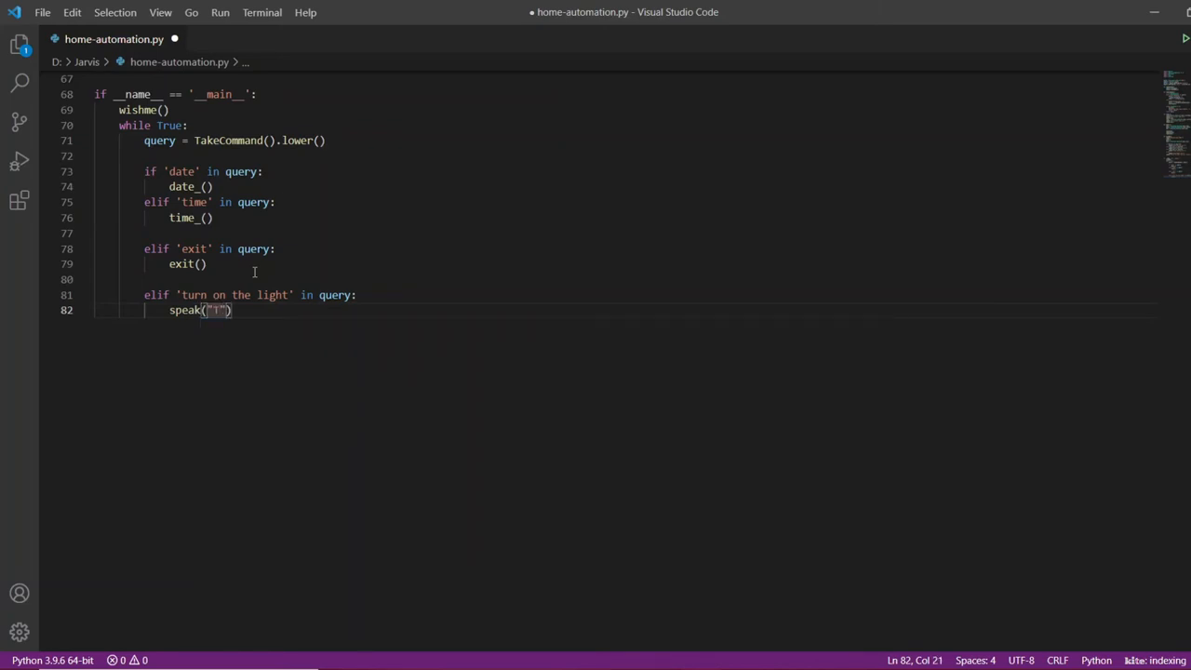
text(Turning)
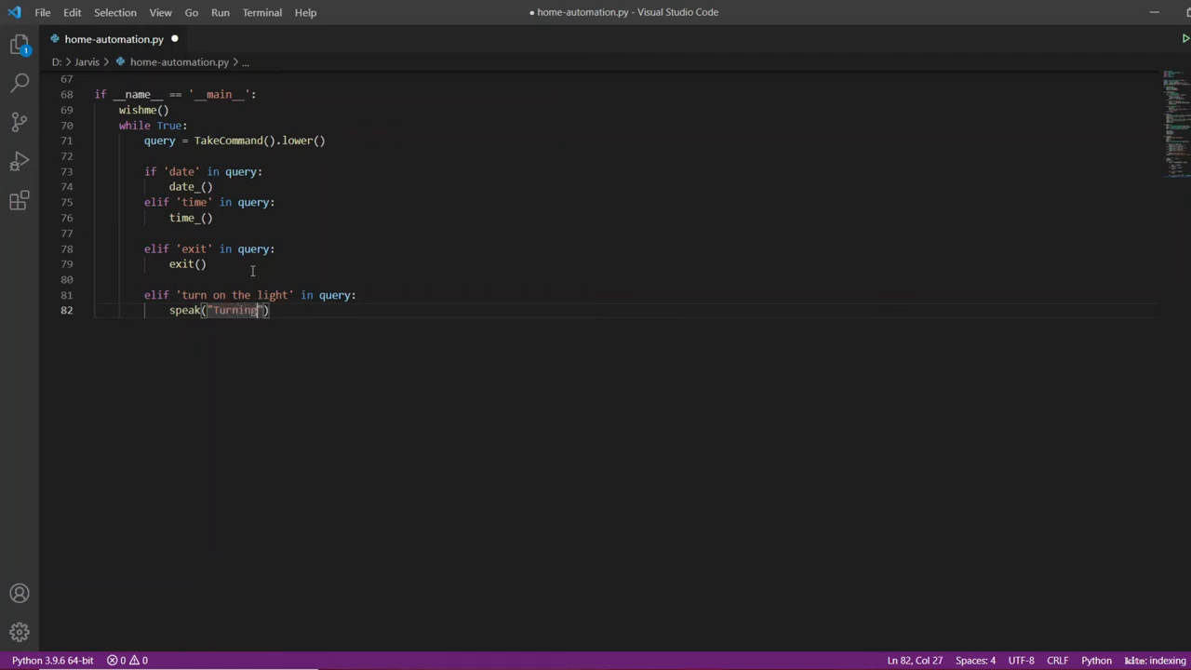
text(on the)
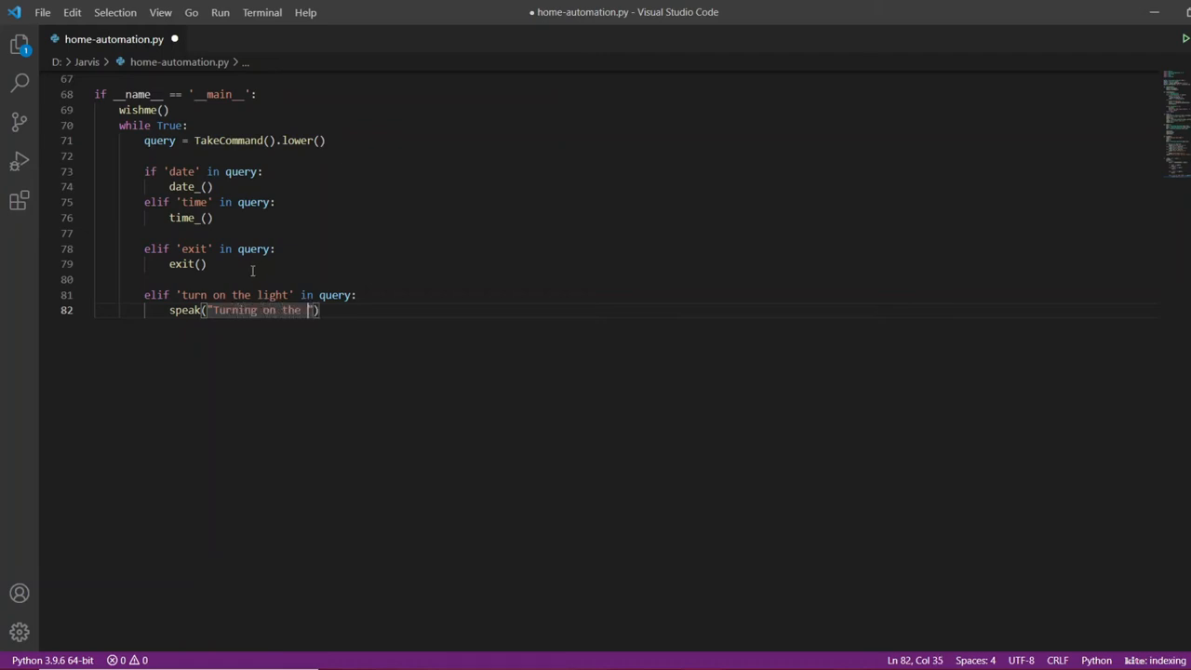
text(Light)
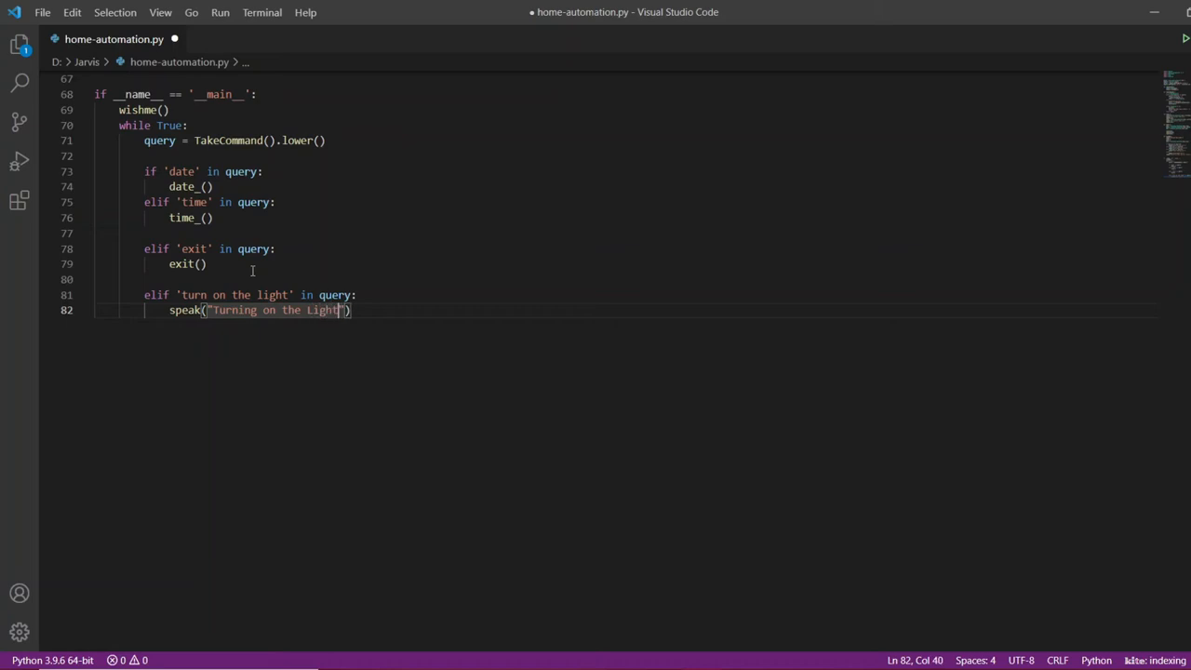
text(....)
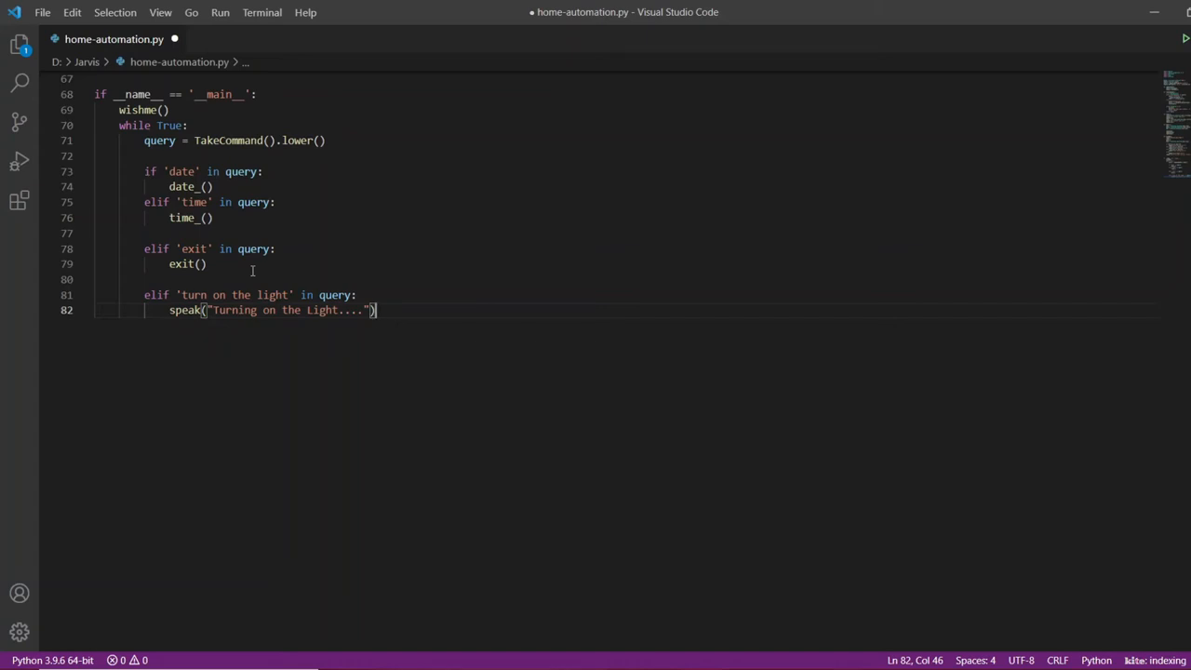
key(Return)
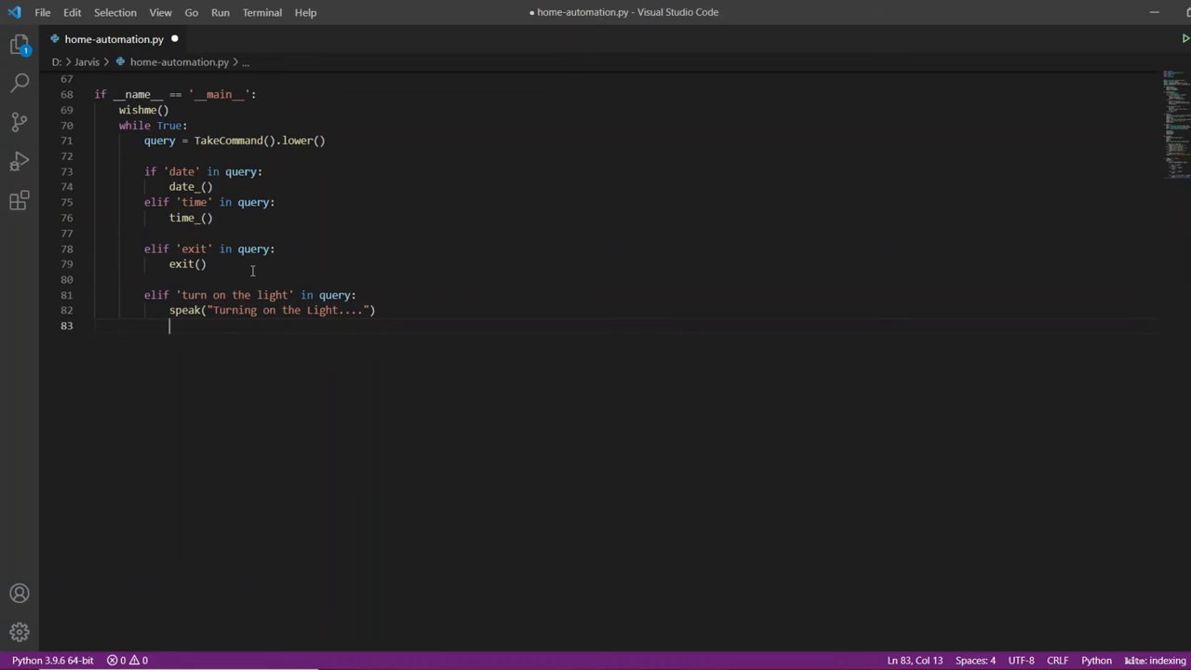
Write board.digital[3].write(0) in the light branch to drive Arduino pin 3 low.
text(bo)
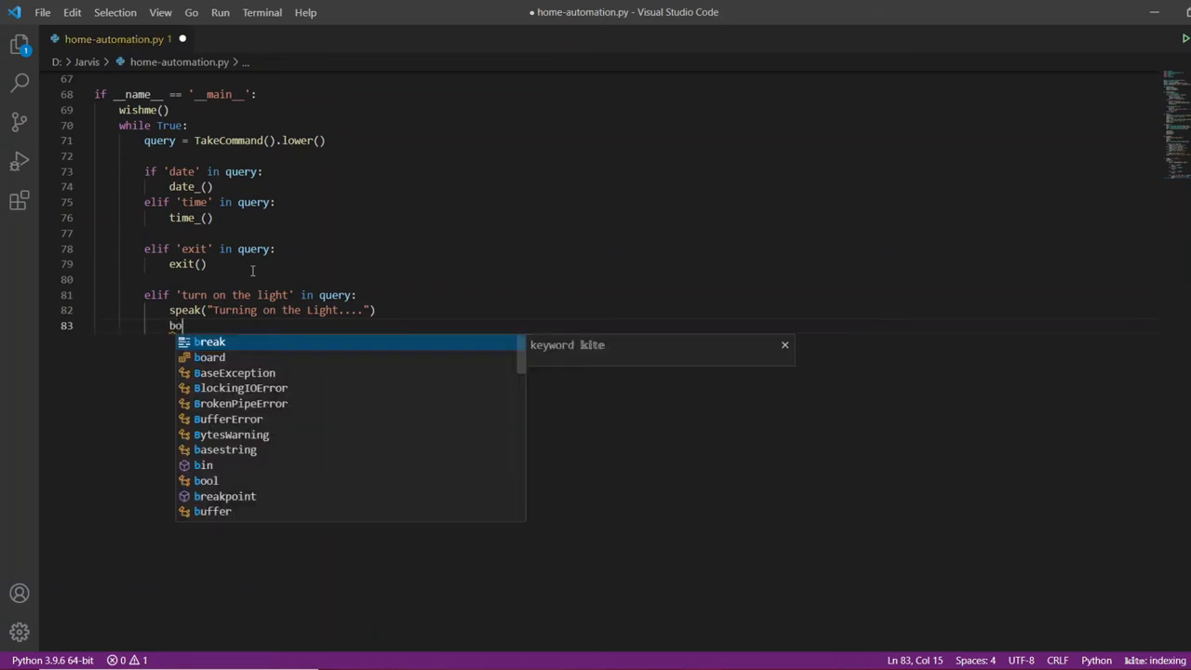
text(ard)
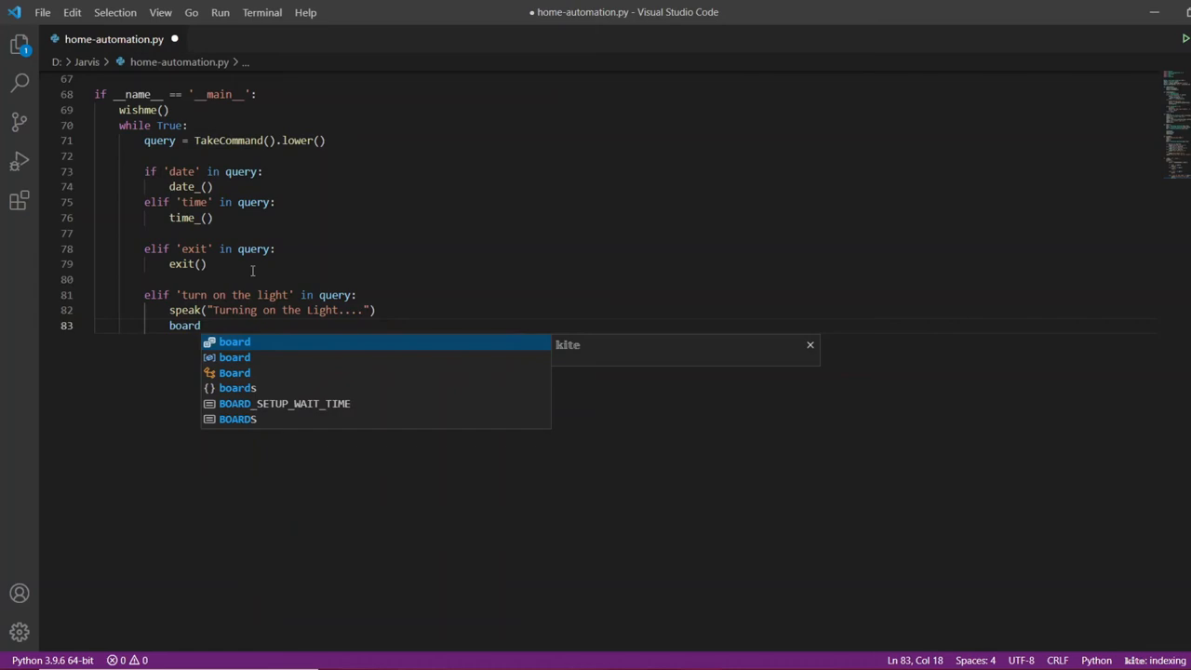
text(.d)
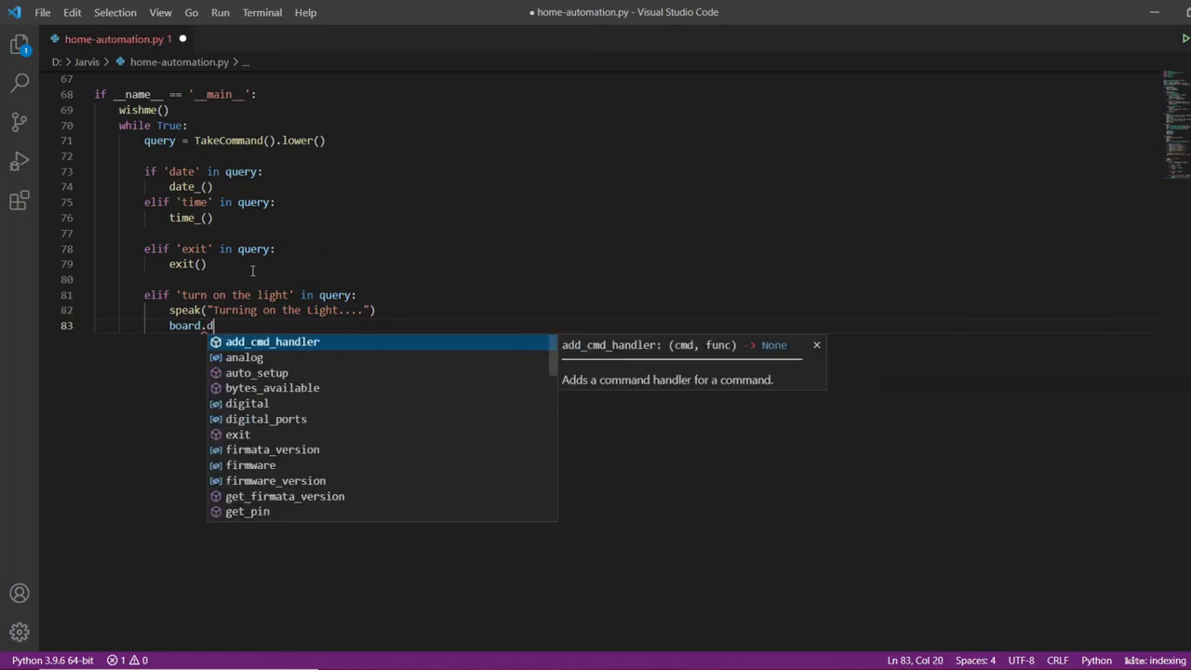
text(igital)
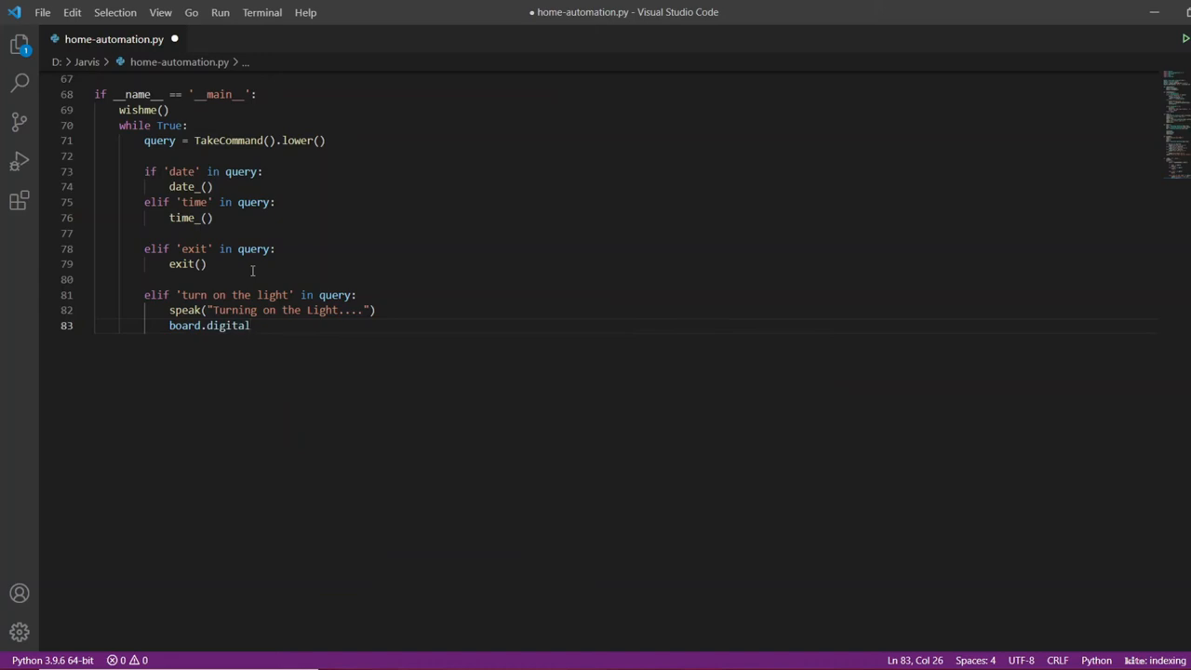
text([])
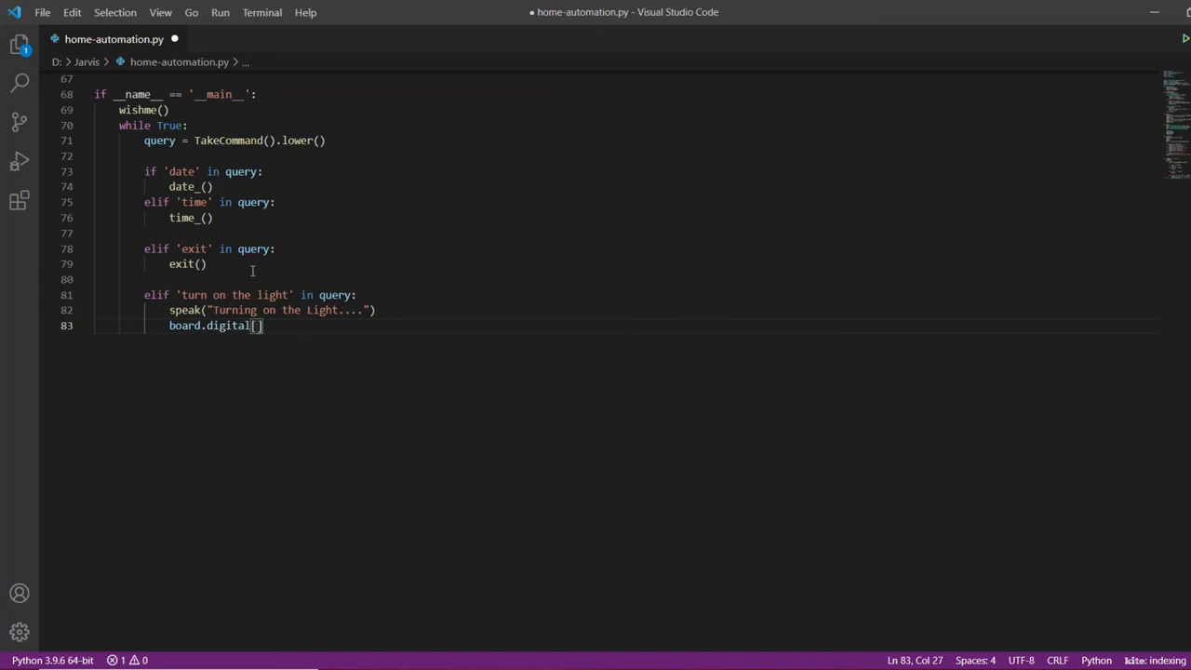
text(3)
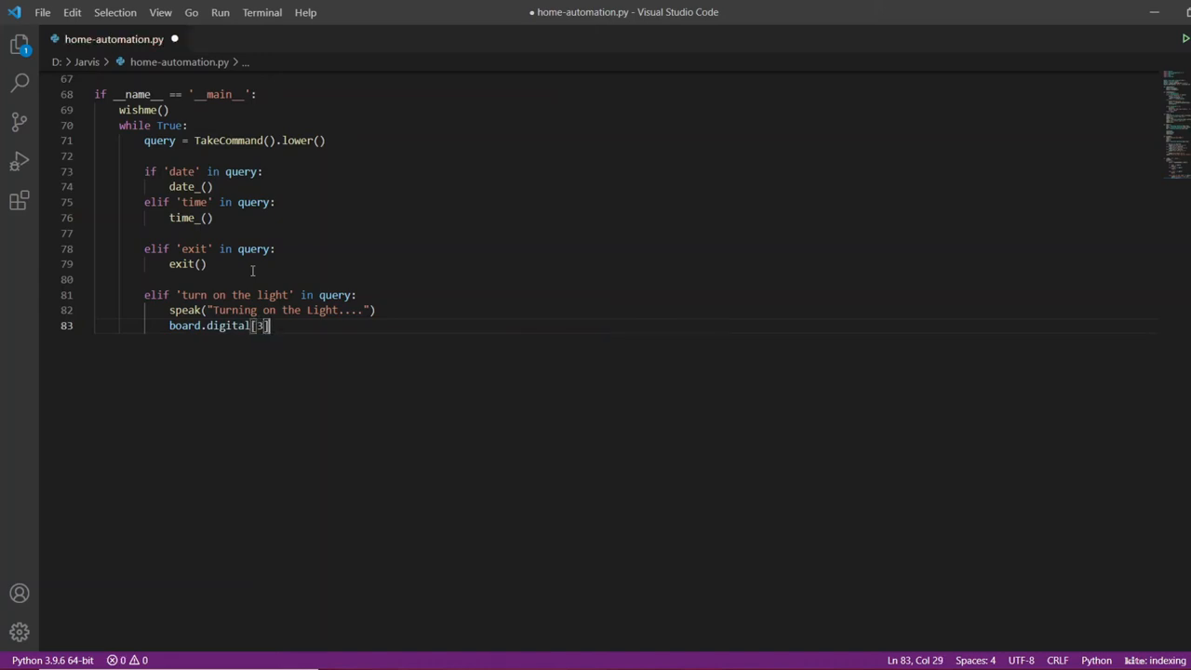
text(.)
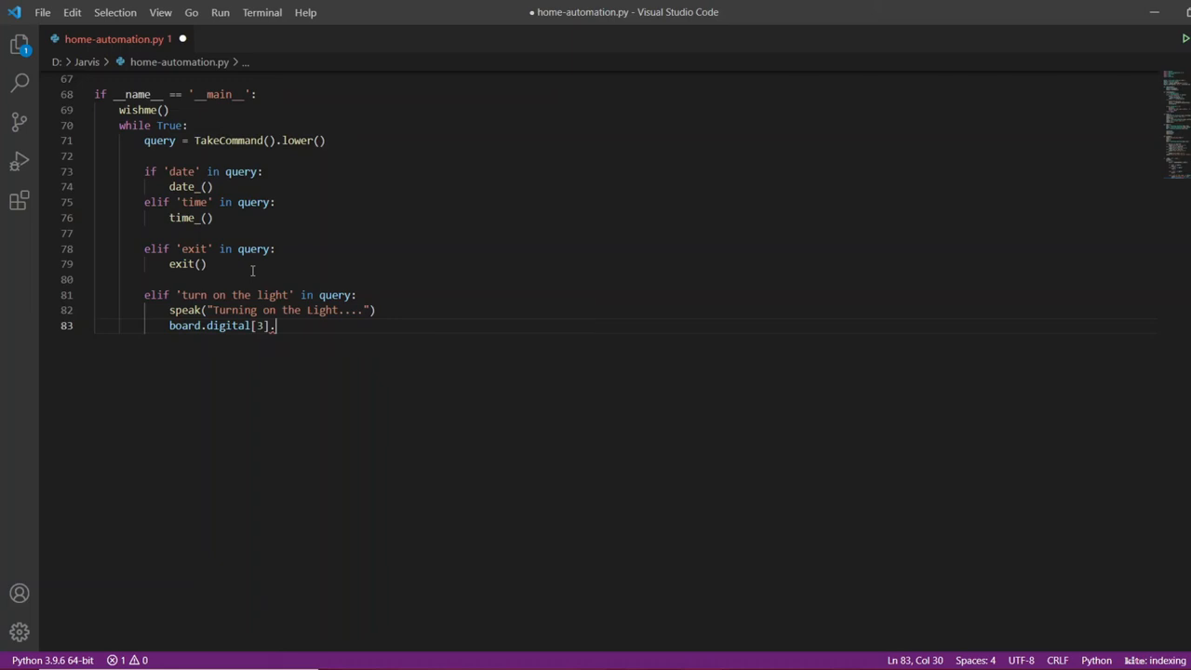
text(write()
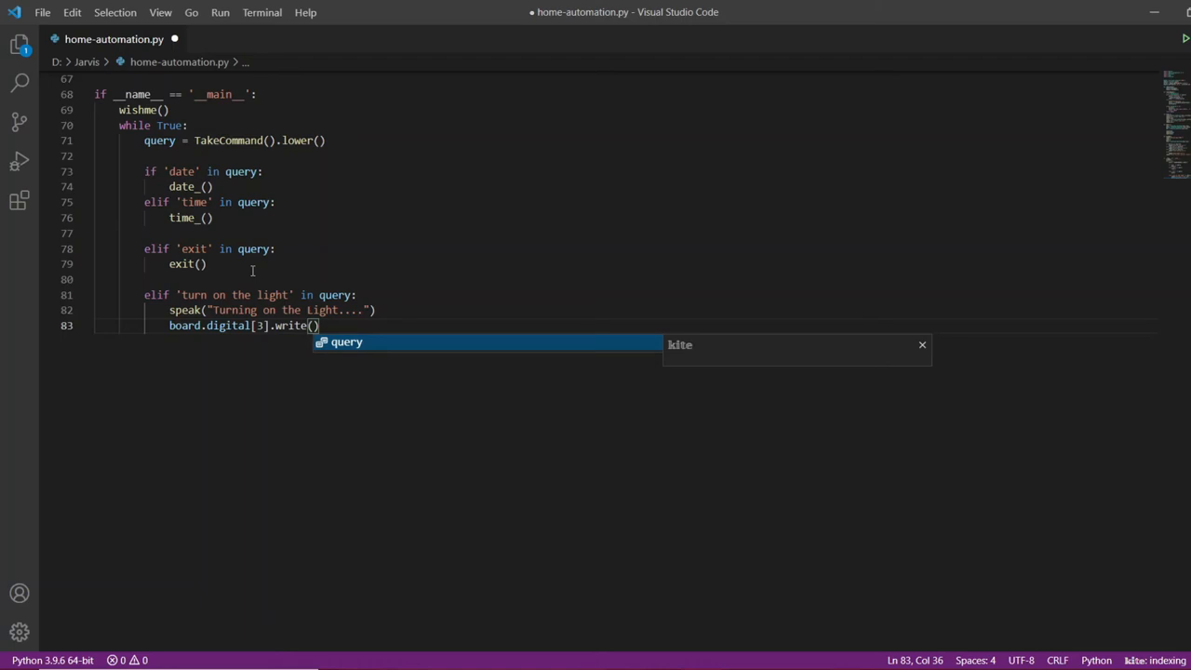
text(0)
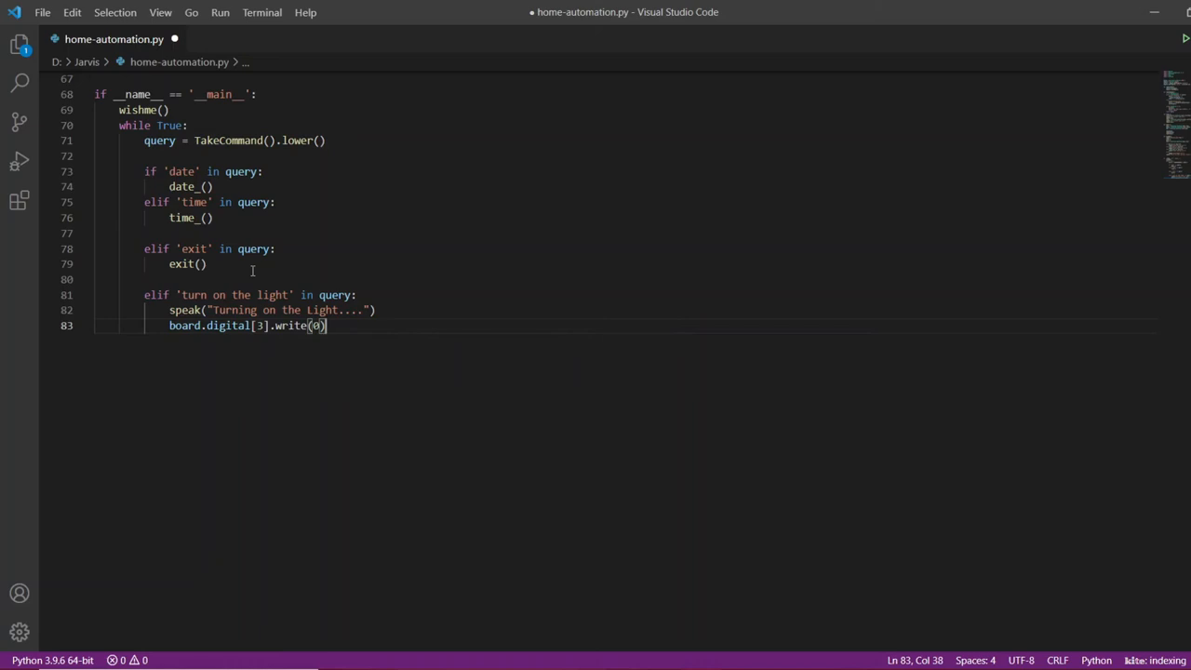
mouse_move(387, 308)
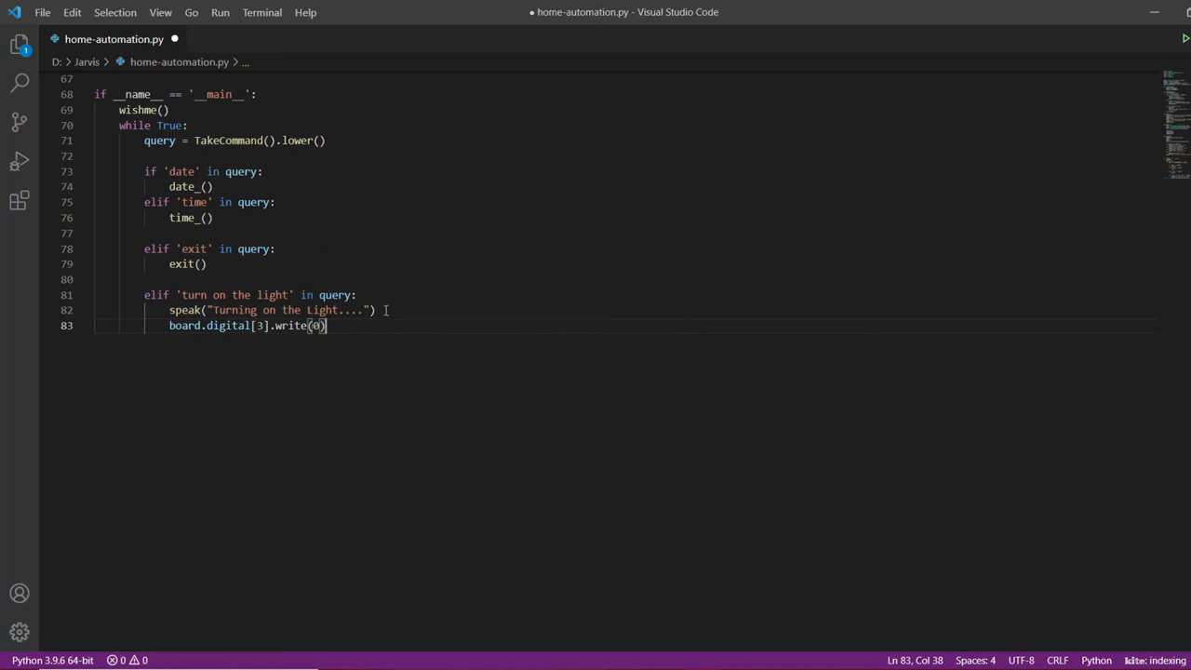
Insert time.sleep(0.1) between the speak call and the pin write, save, and start a line after the branch.
click(375, 309)
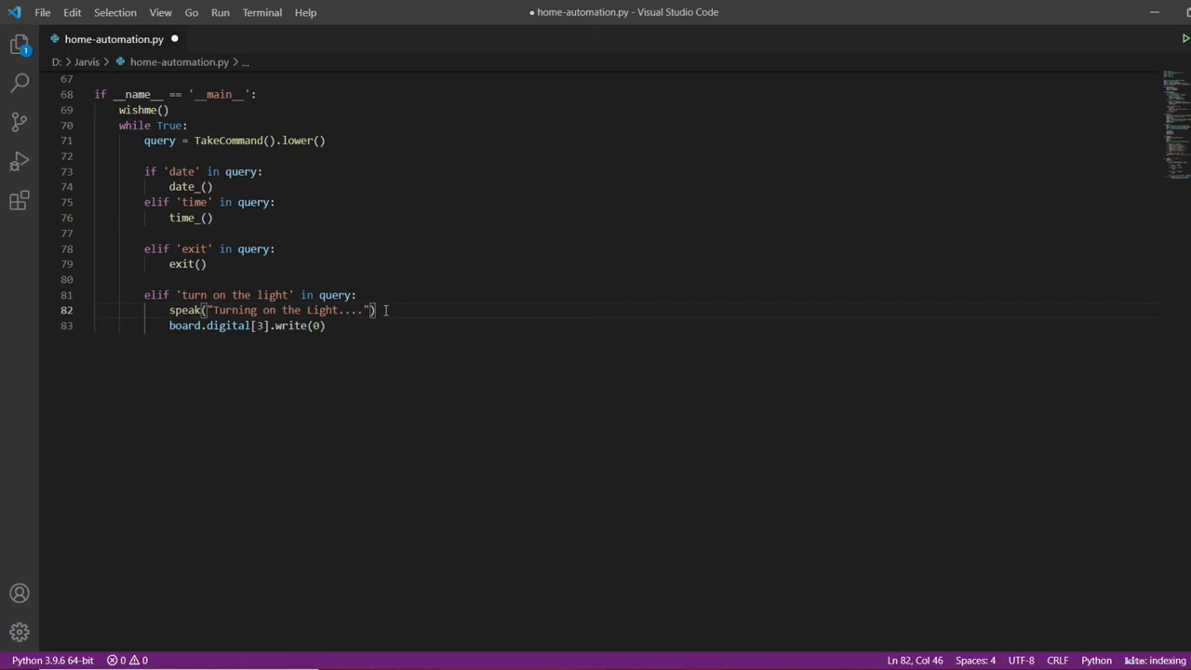
mouse_move(407, 309)
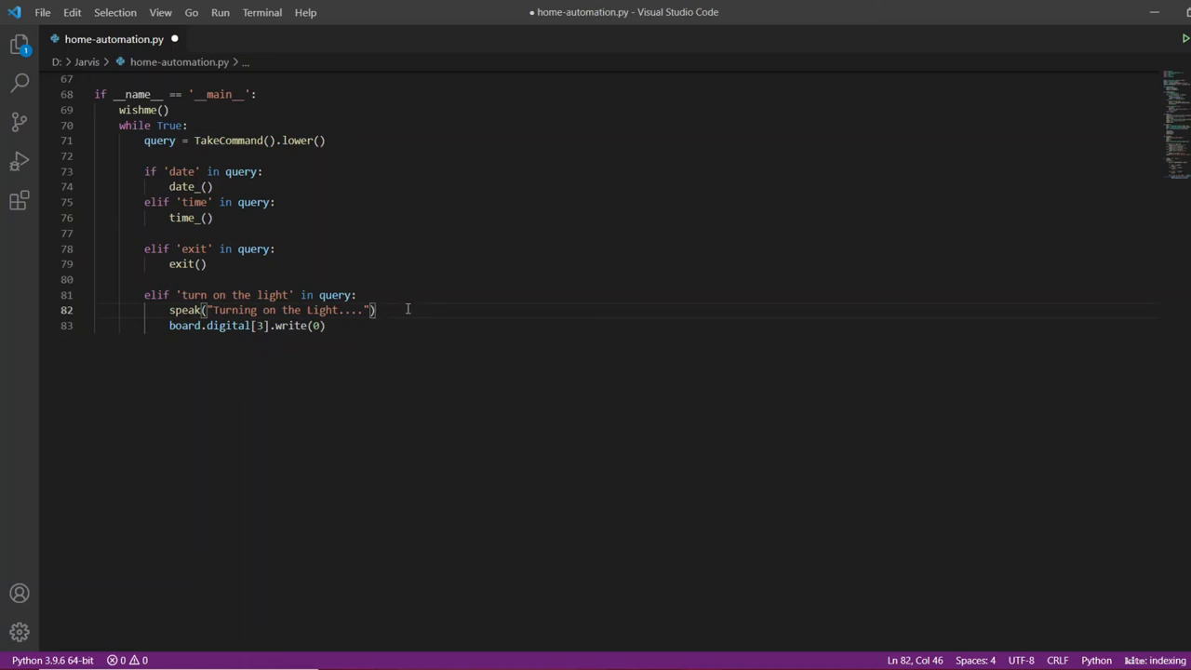
key(Return)
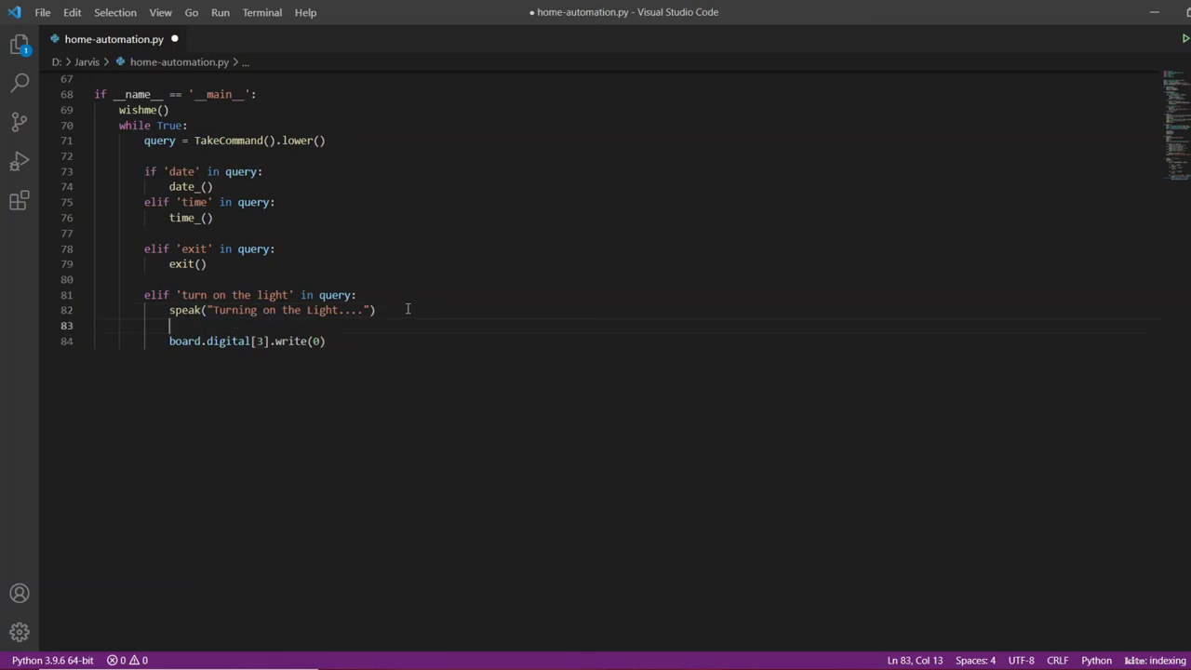
text(time)
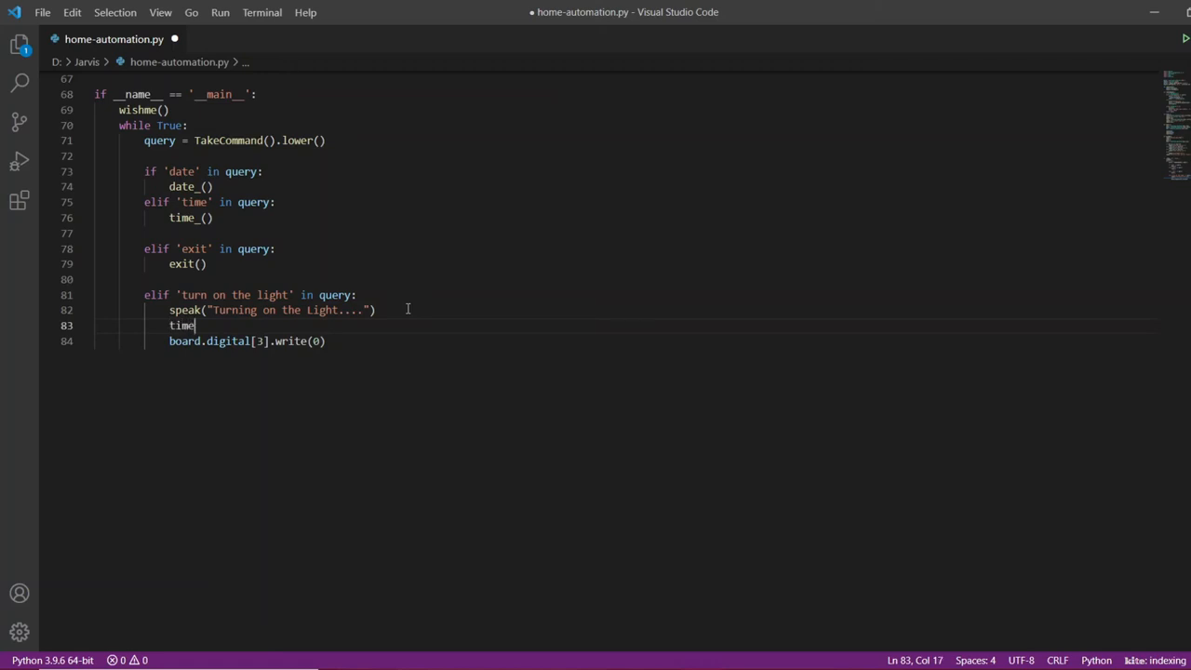
text(.slee)
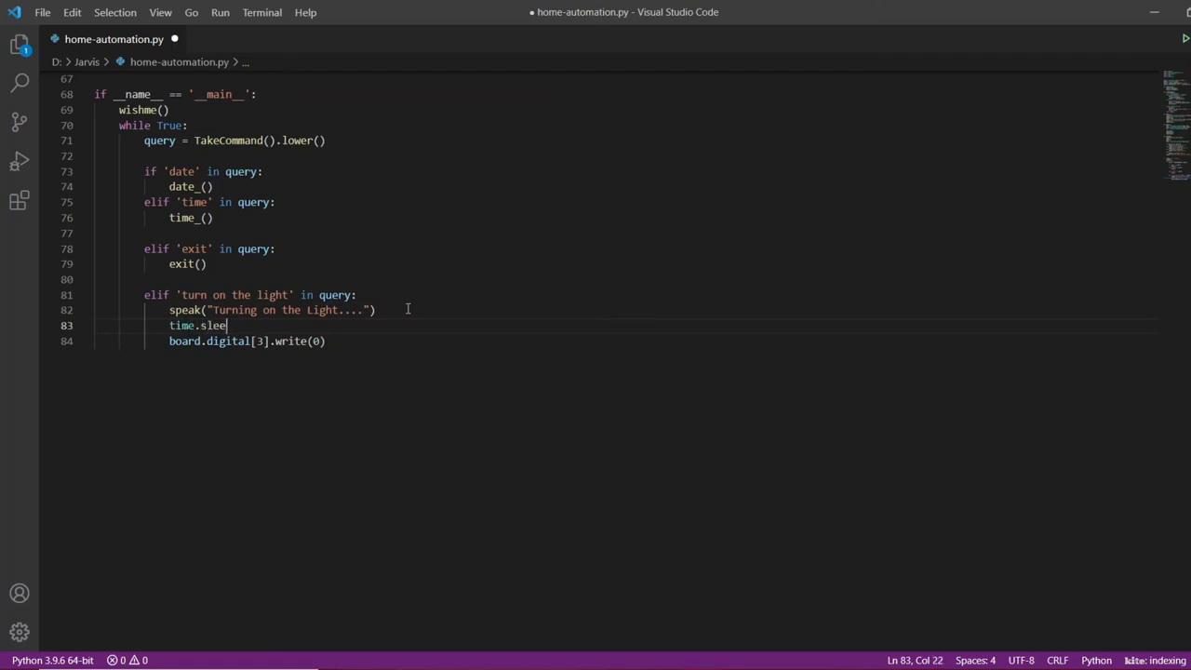
text(p()
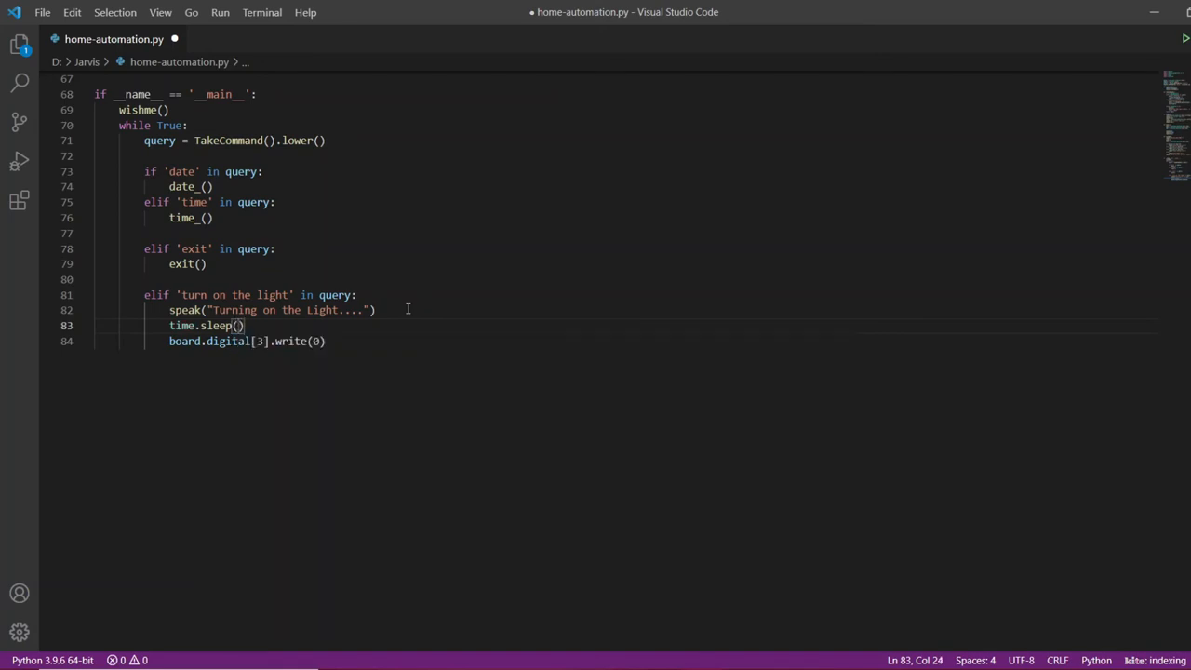
text(0.1)
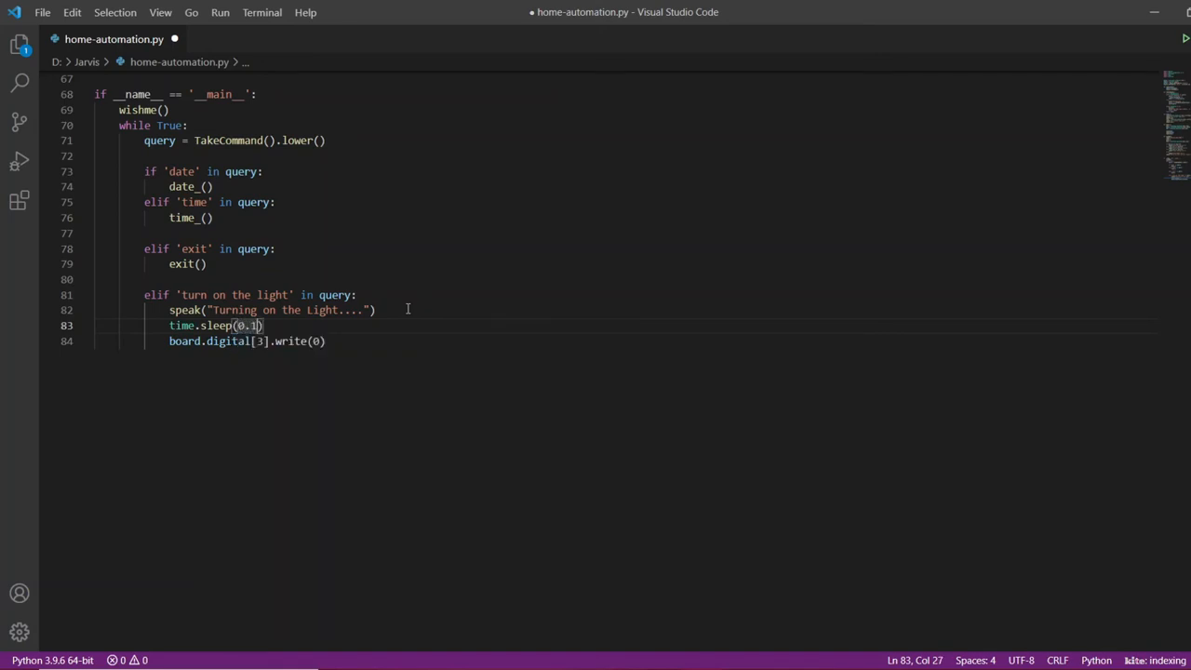
key(ctrl+s)
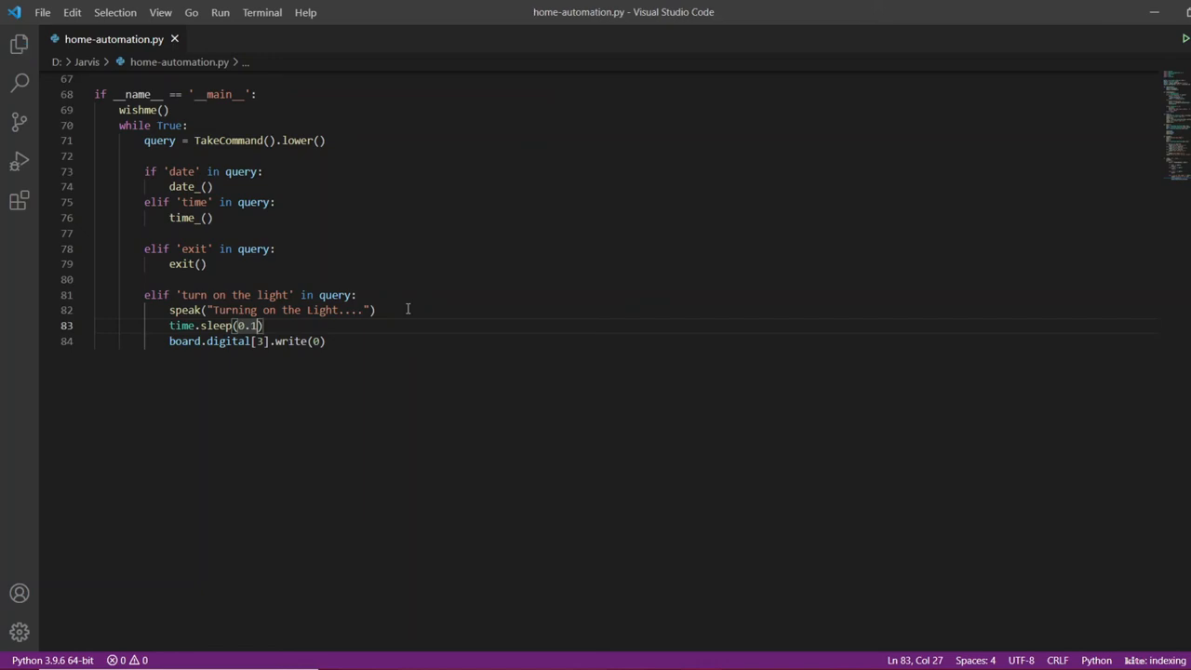
key(Return)
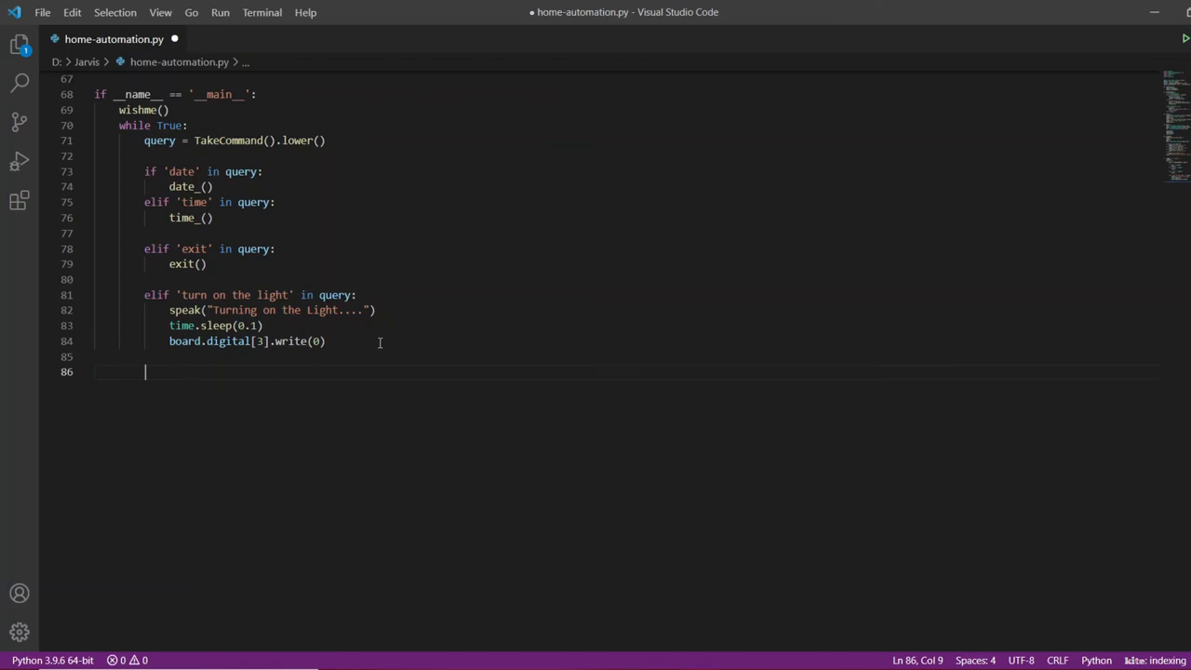
Add an elif 'turn off the light' in query: branch and enter its body.
text(elif ')
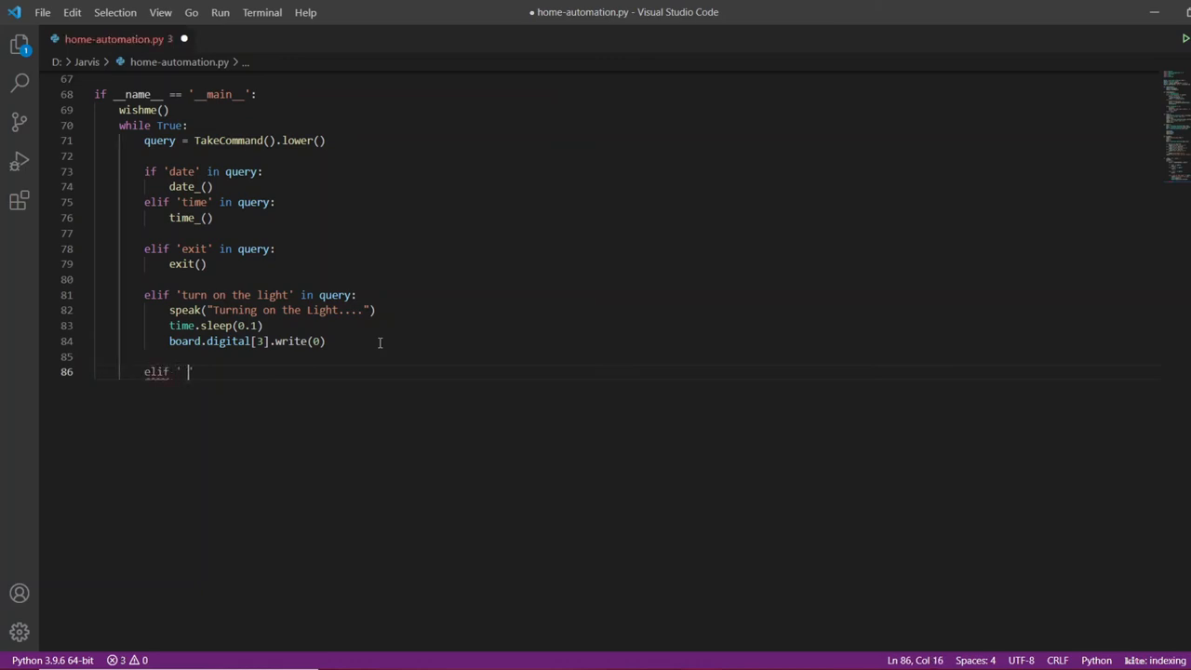
text(tur)
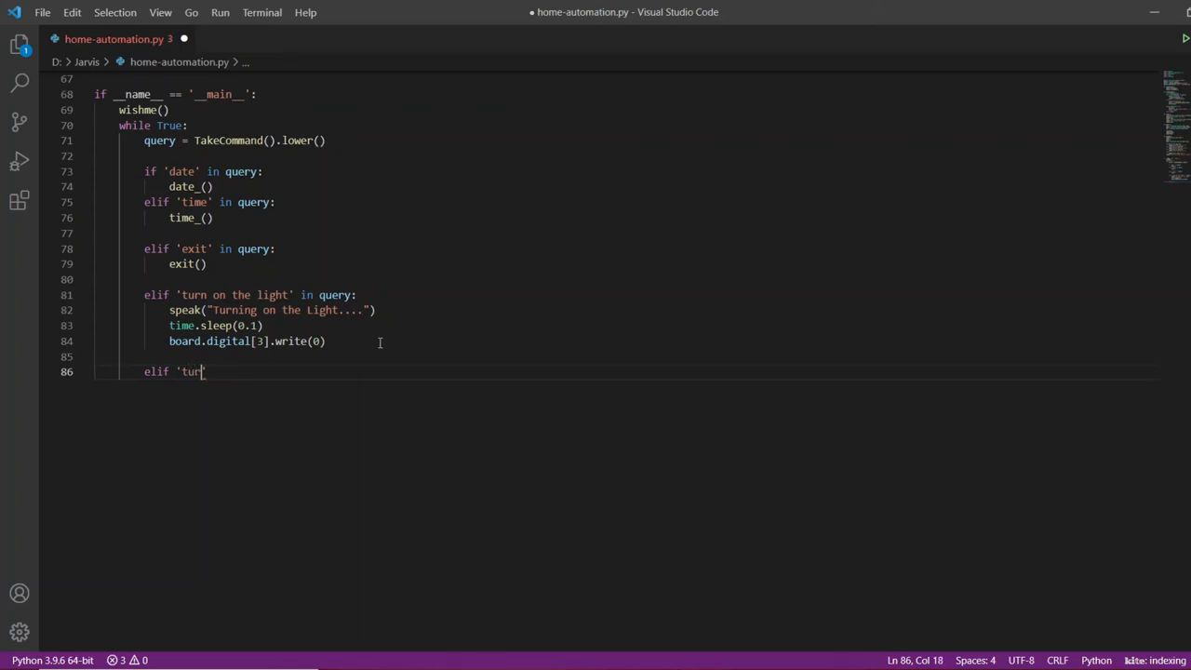
text(n off ')
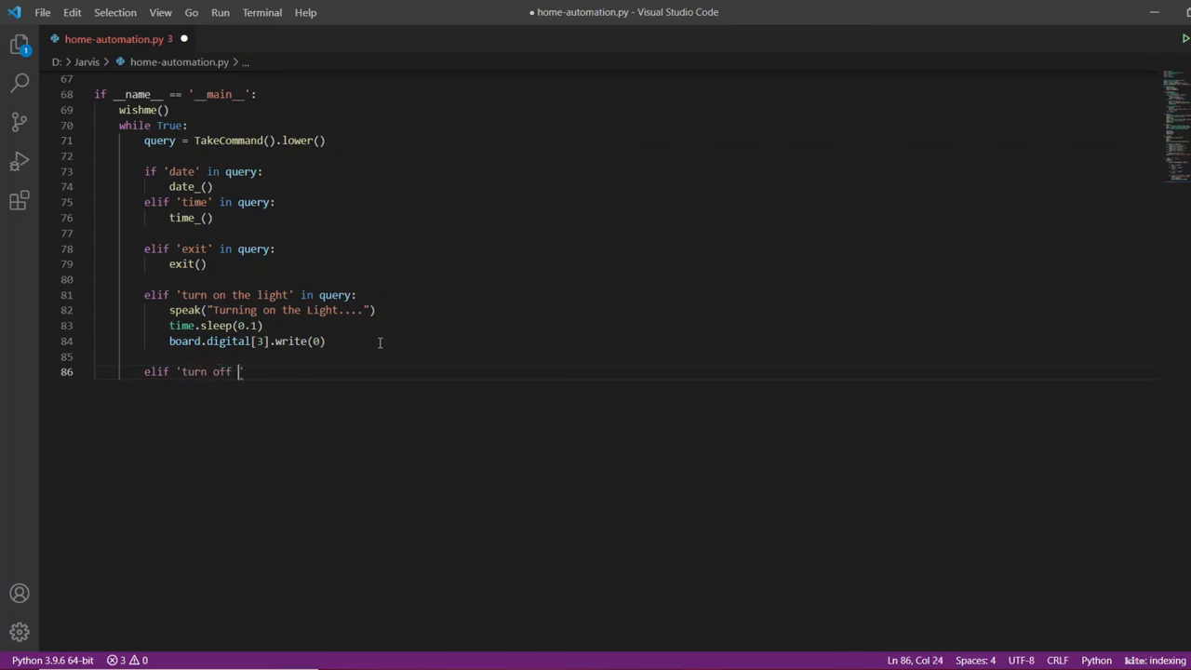
text(the li)
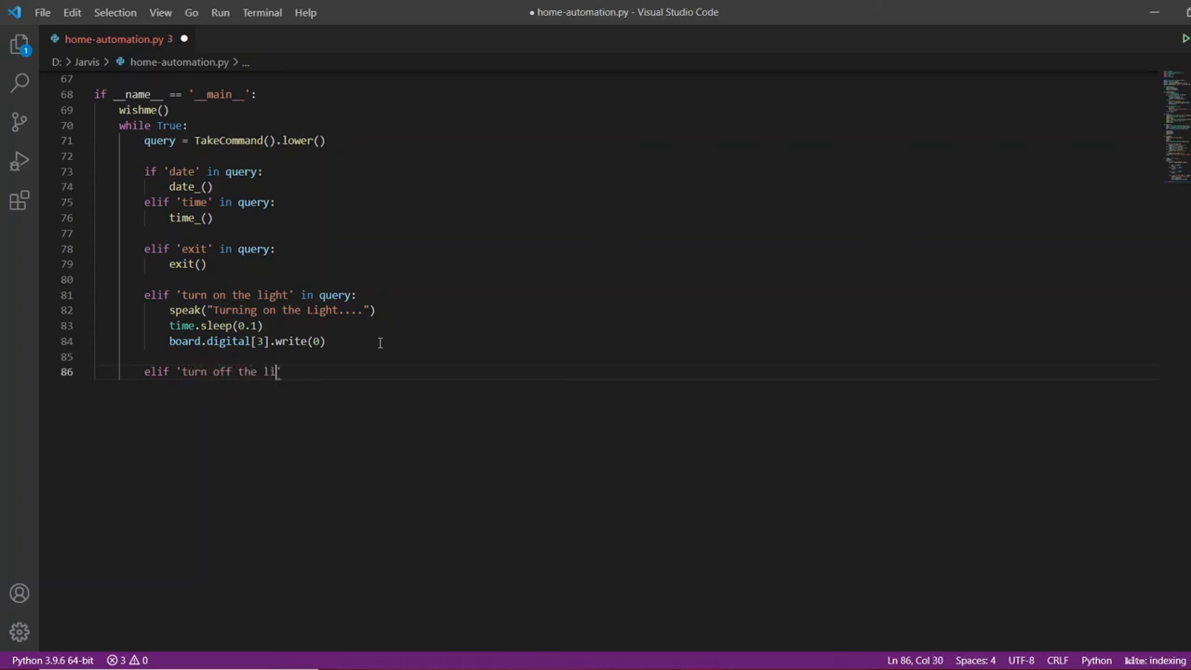
text(ght')
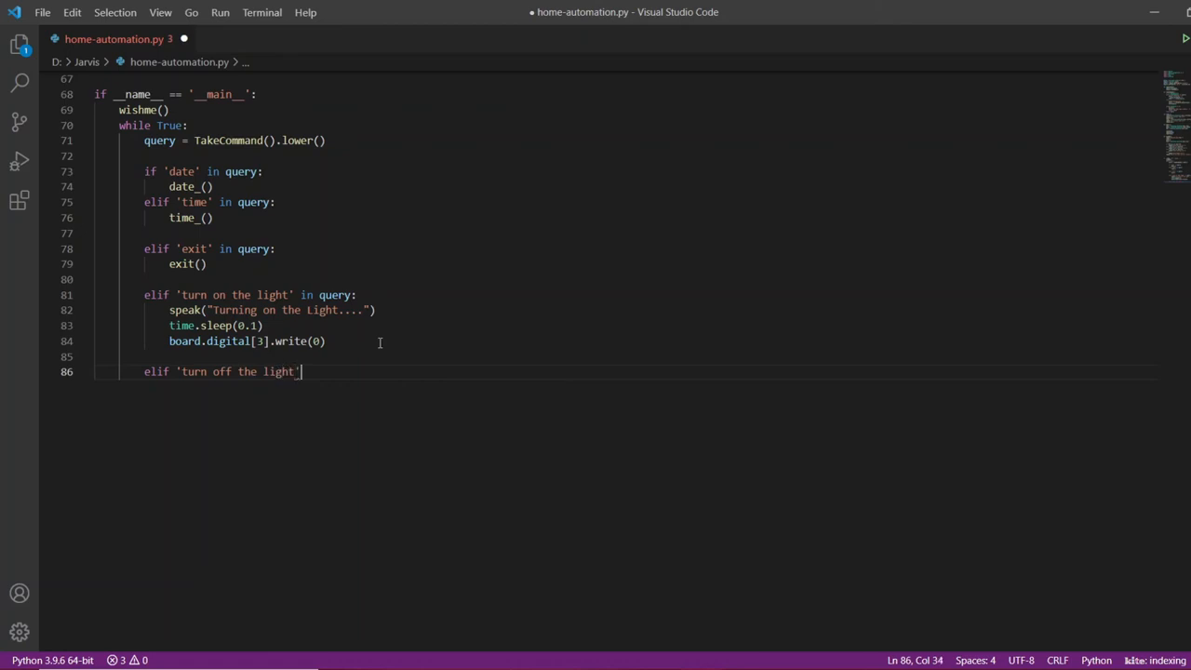
text(in q)
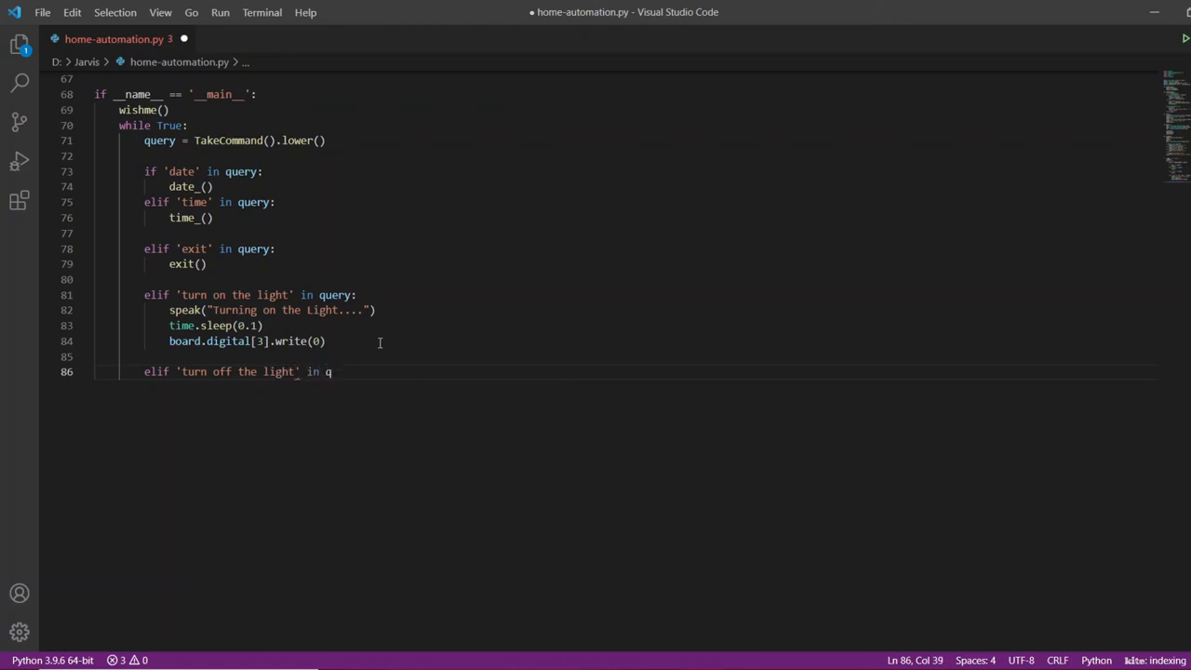
text(uery:)
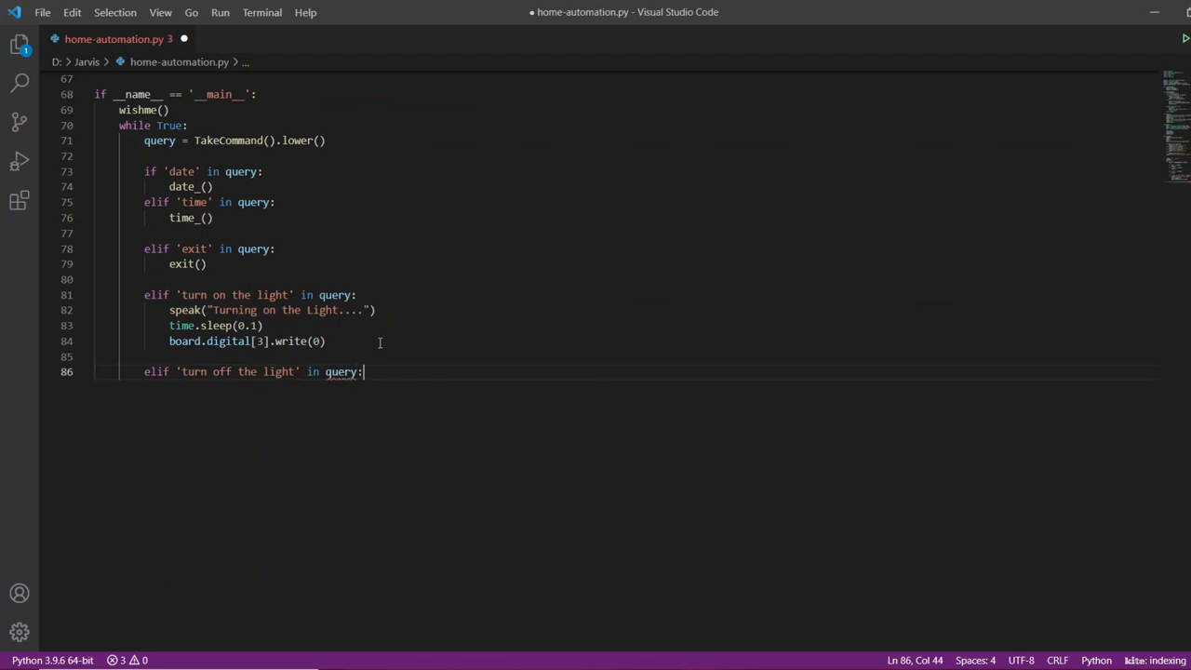
key(enter)
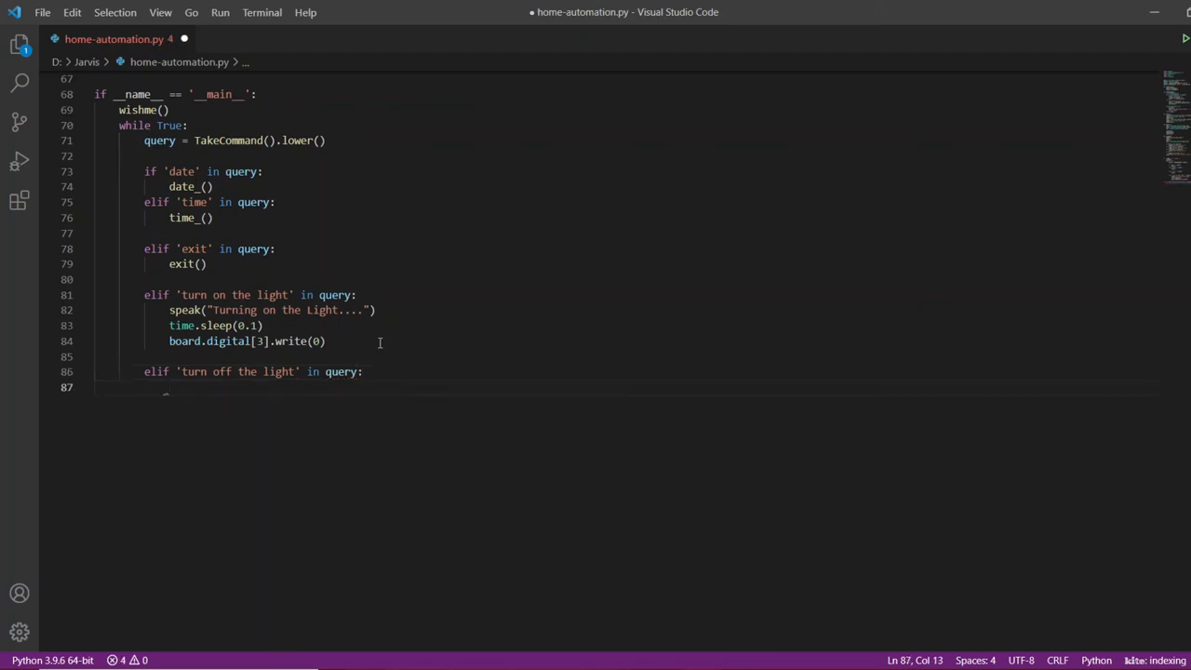
Make the turn-off branch speak "Turning off the Light....".
text(speak(")
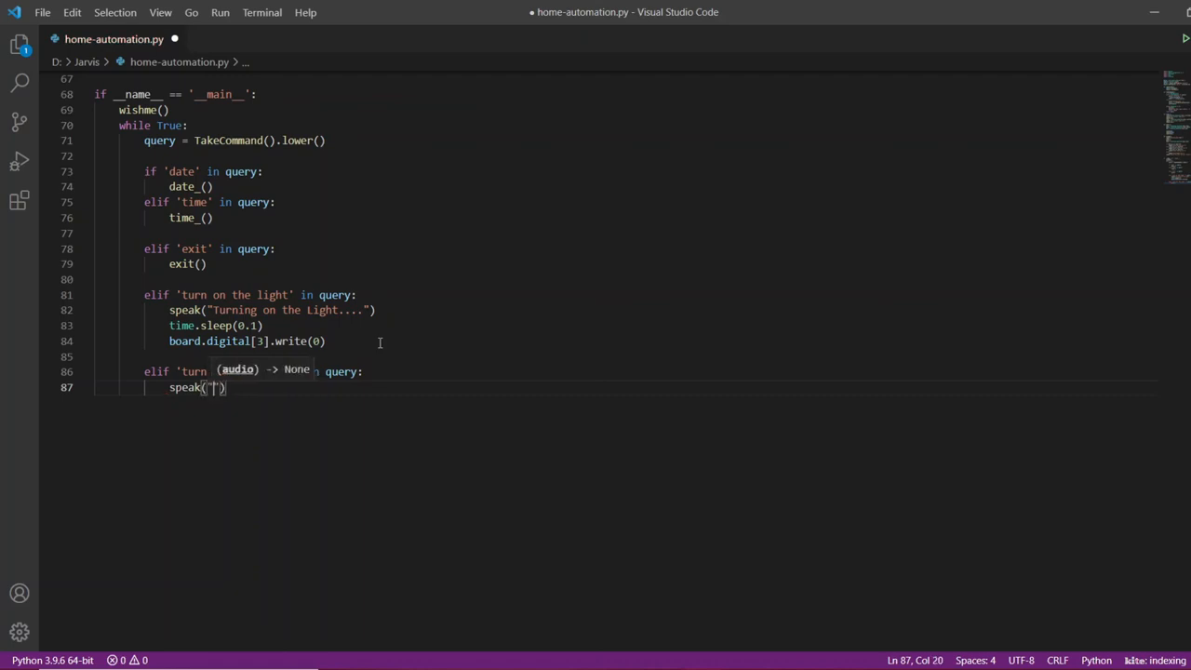
text(T)
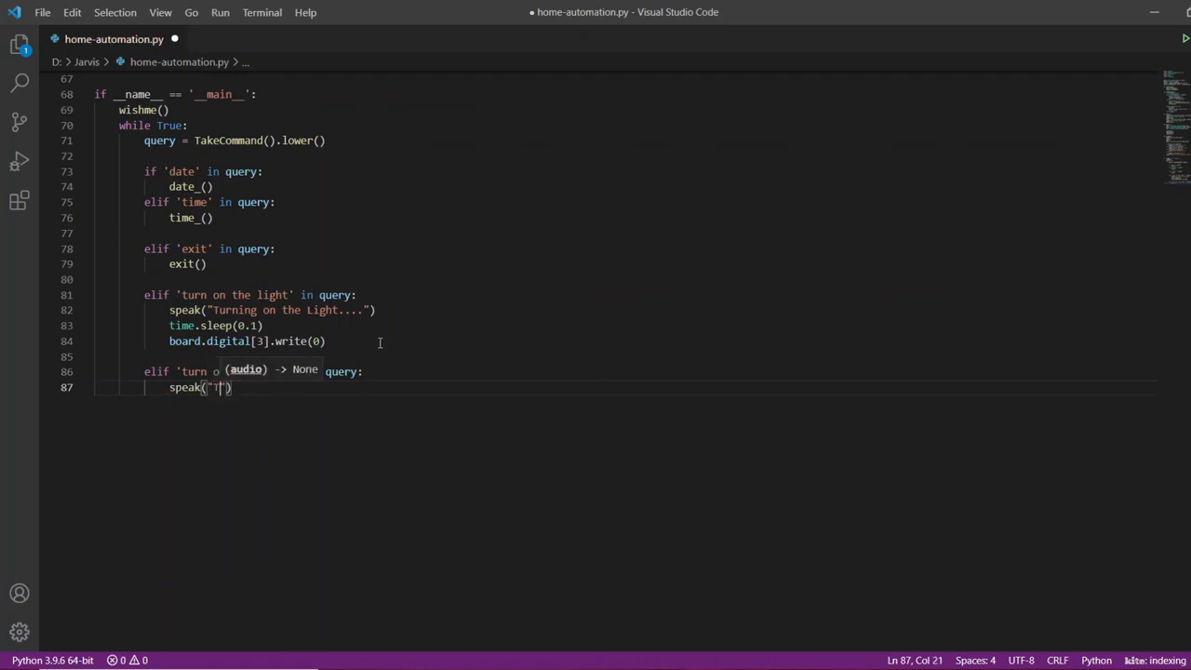
text(Turning off the Light....)
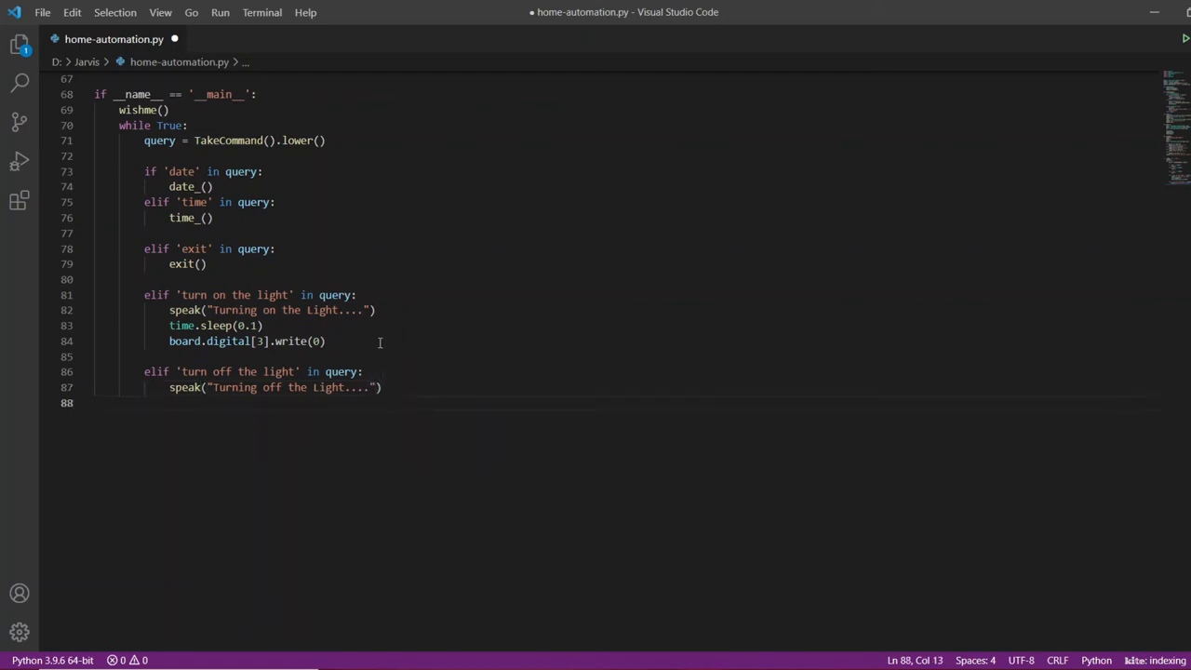
Add time.sleep(0.1) to the turn-off branch, retyping the mistyped start.
text(tim)
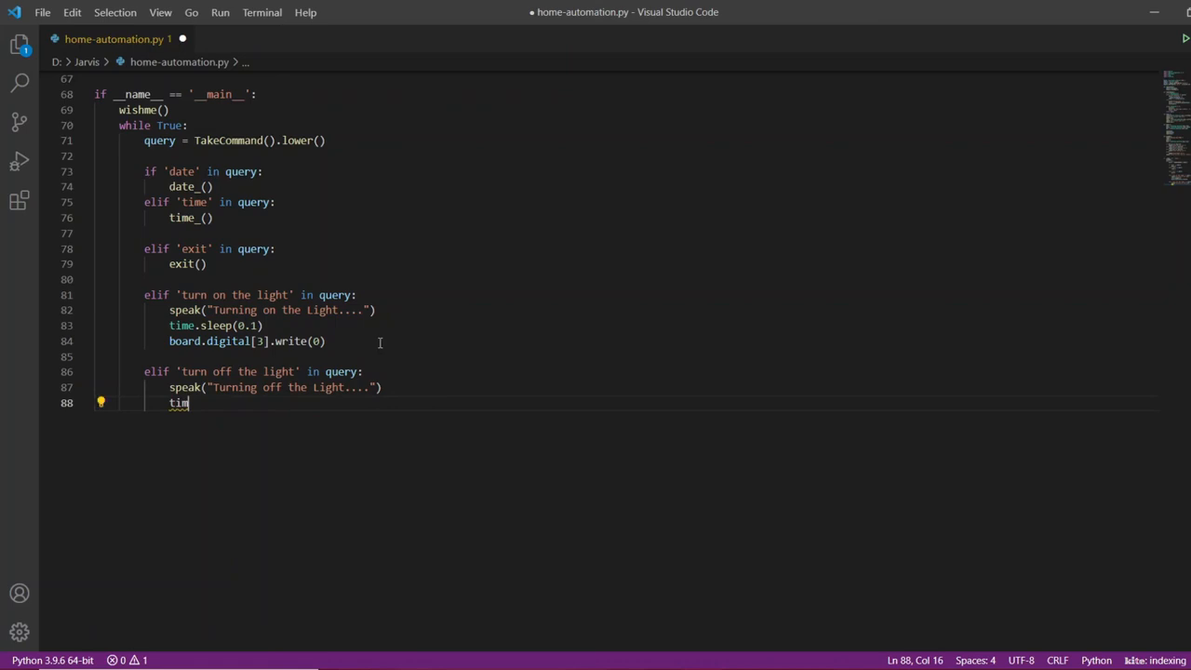
key(Backspace)
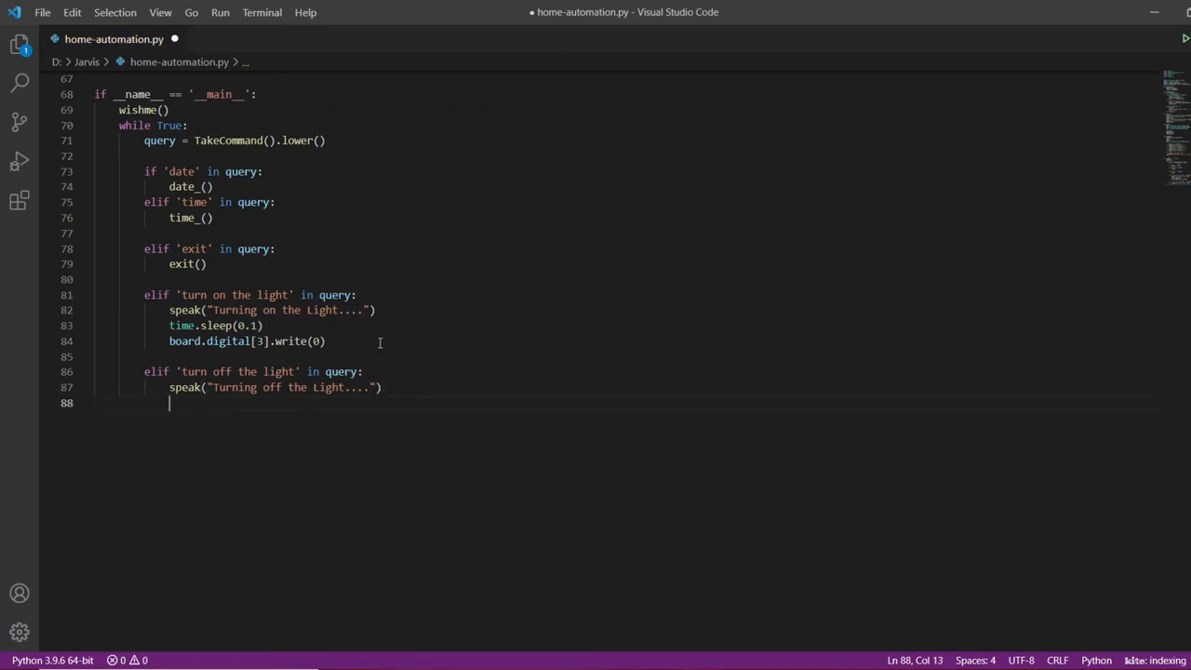
text(time.sleep()
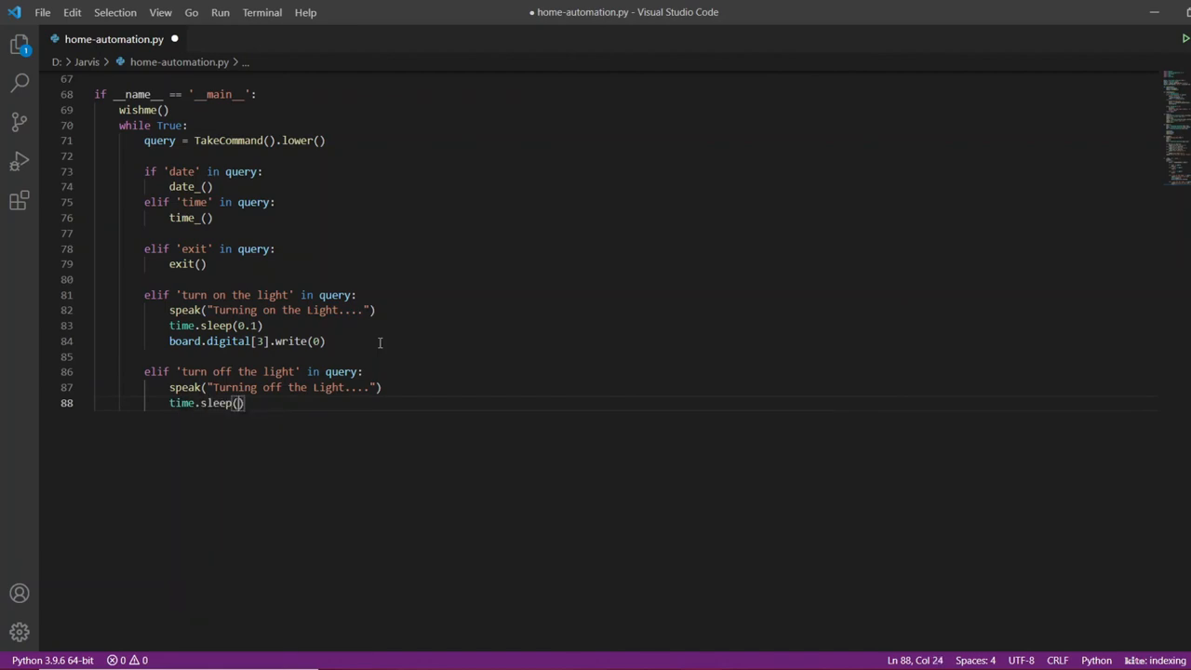
text(0.1)
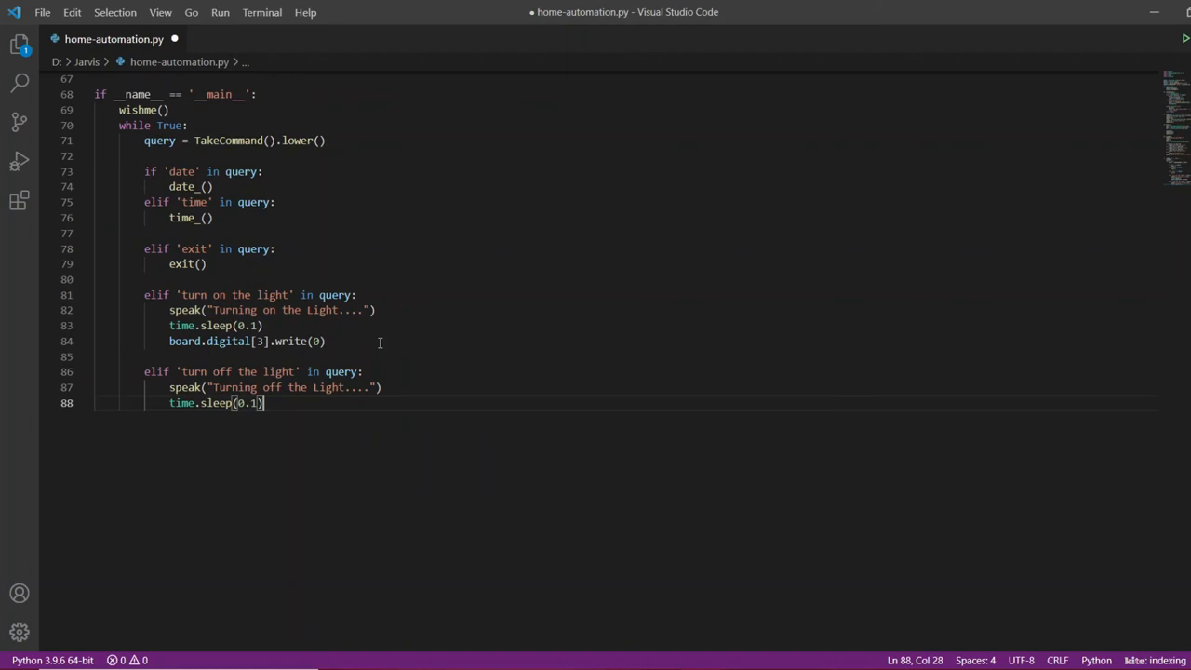
Write board.digital[3].write(1) to drive pin 3 high, then save the script.
text(b)
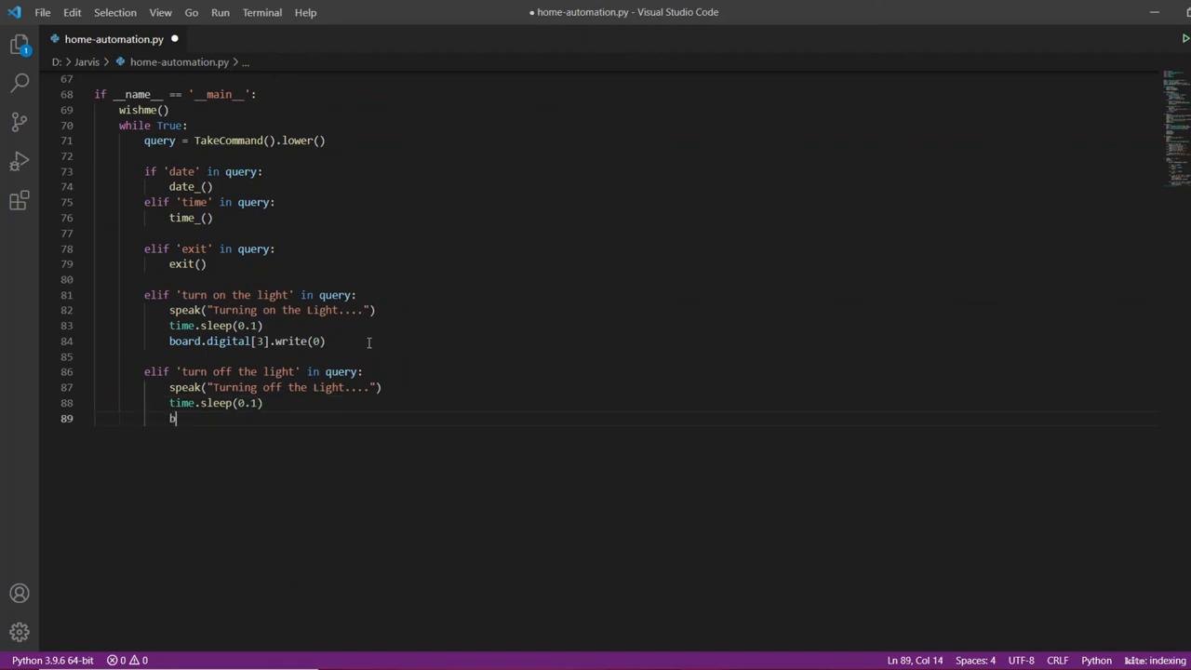
text(oard)
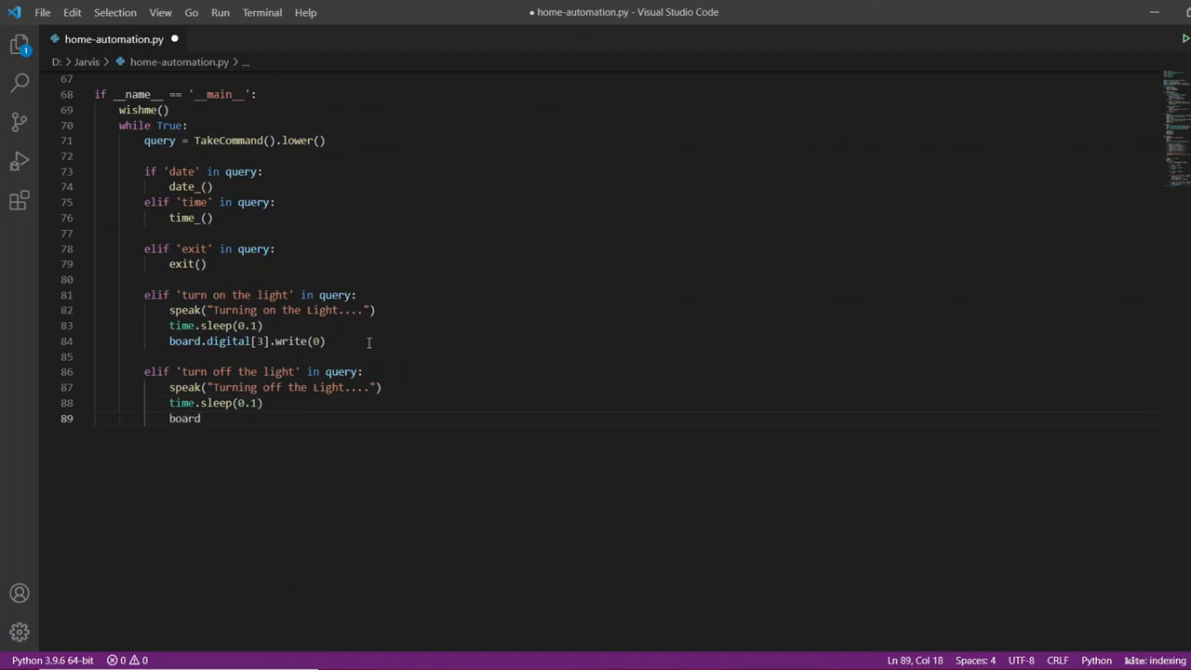
text(d)
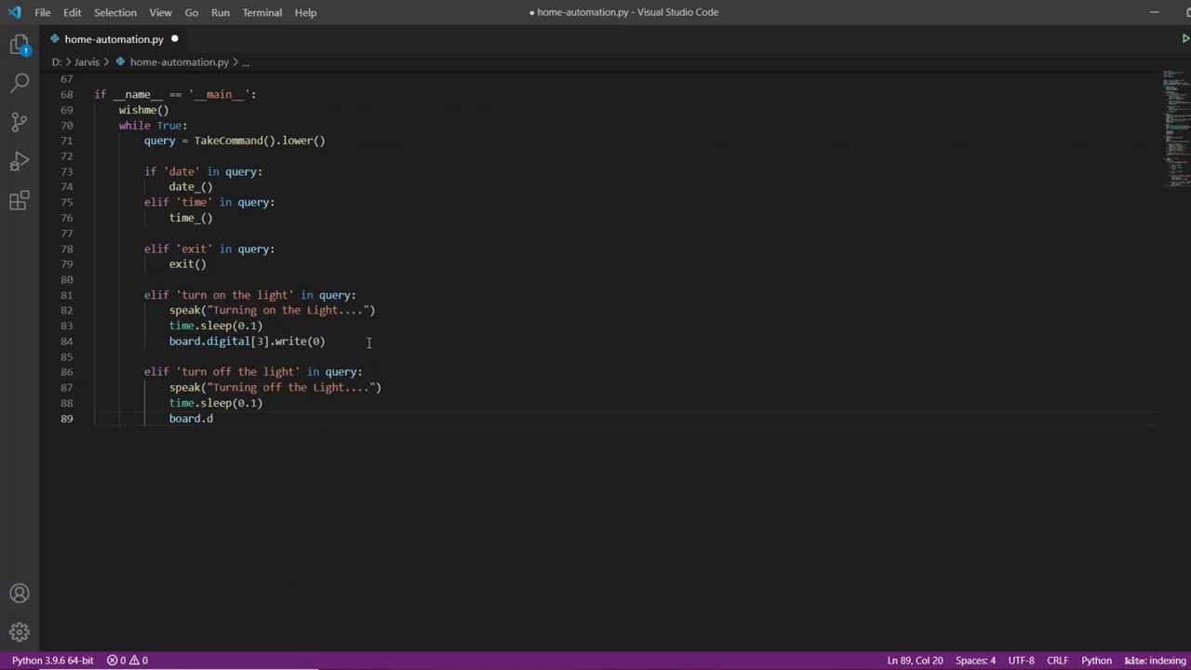
text(ig)
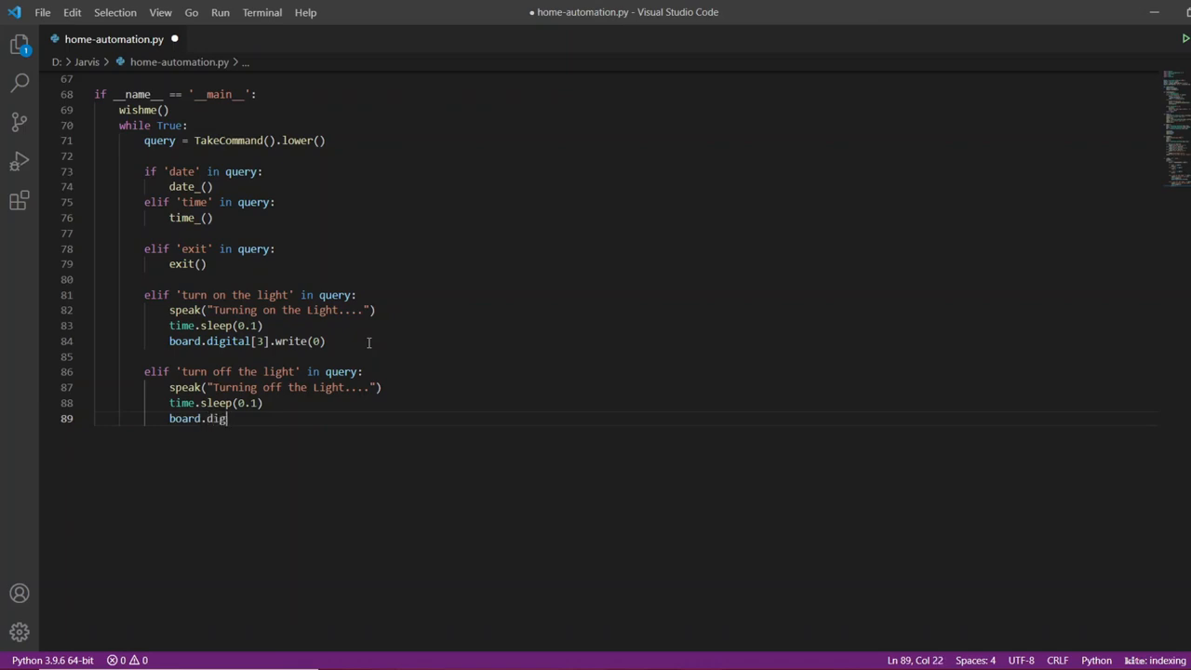
text(tal)
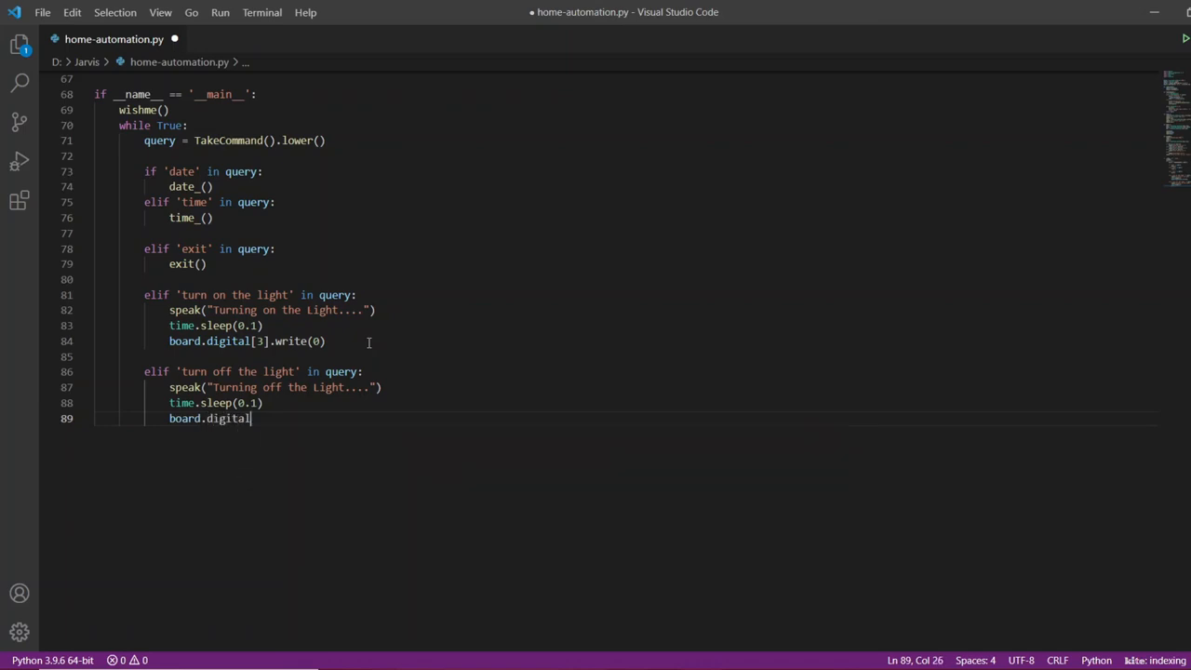
text([3])
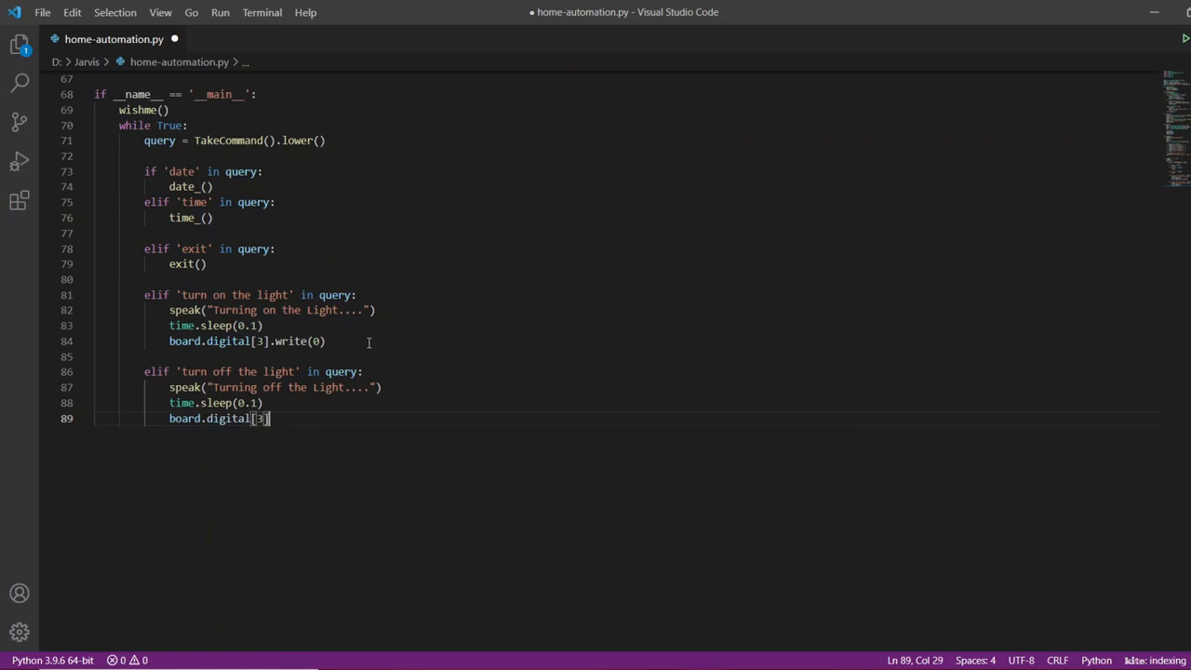
text(.writ)
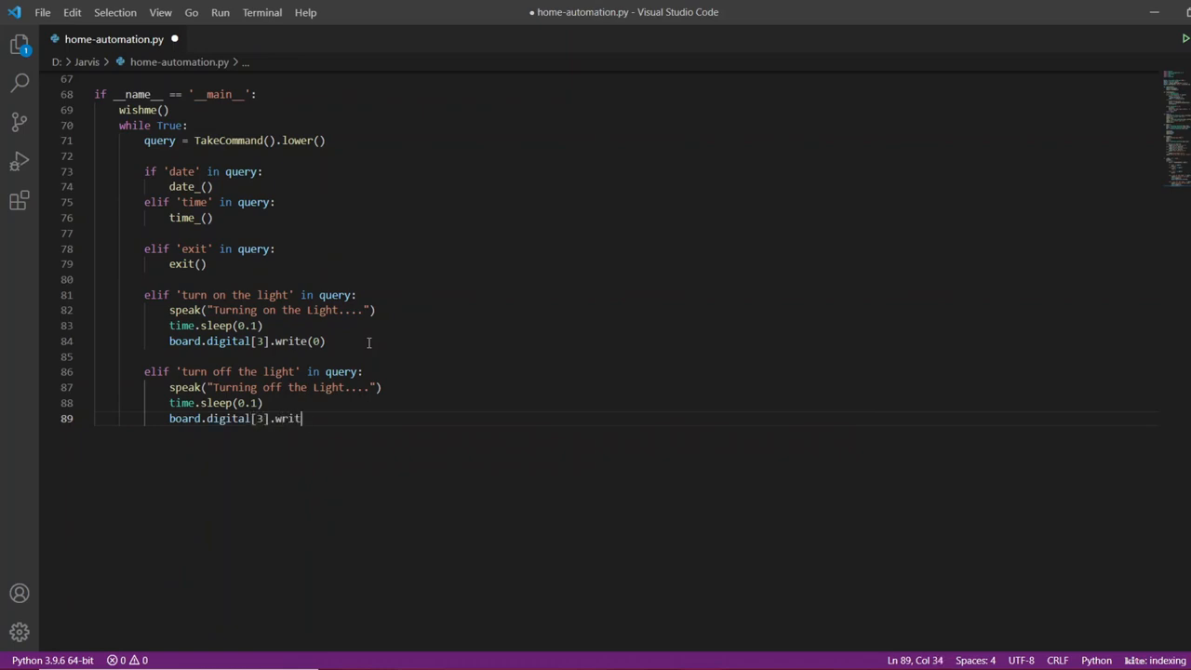
text(e(1))
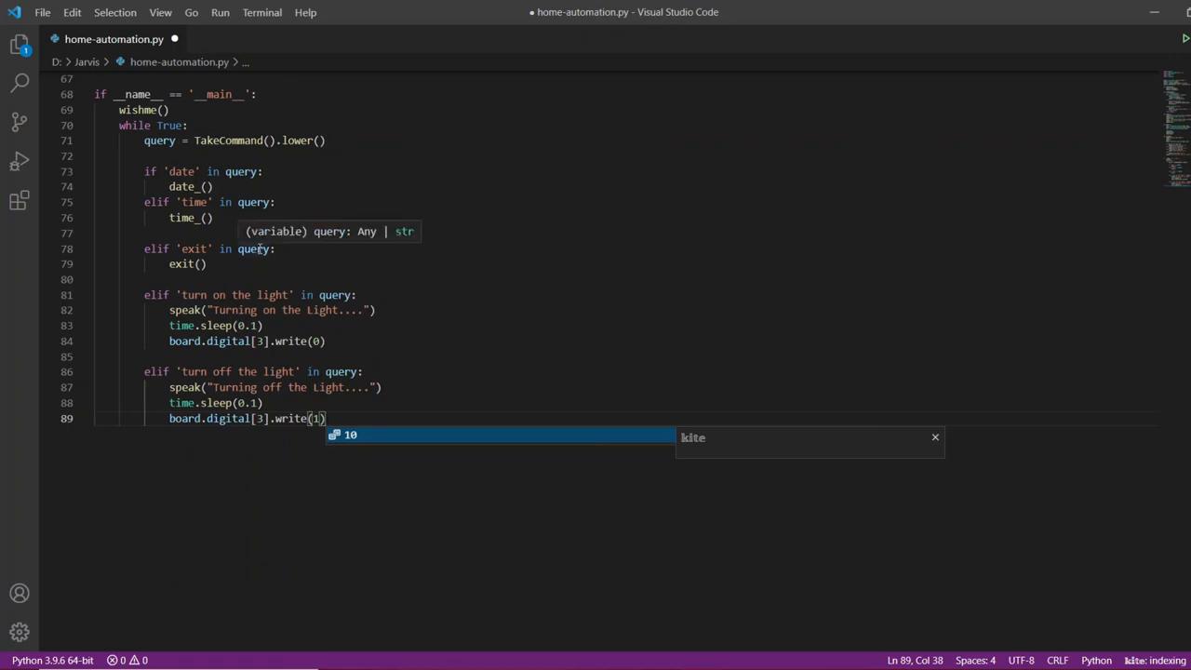
mouse_move(368, 406)
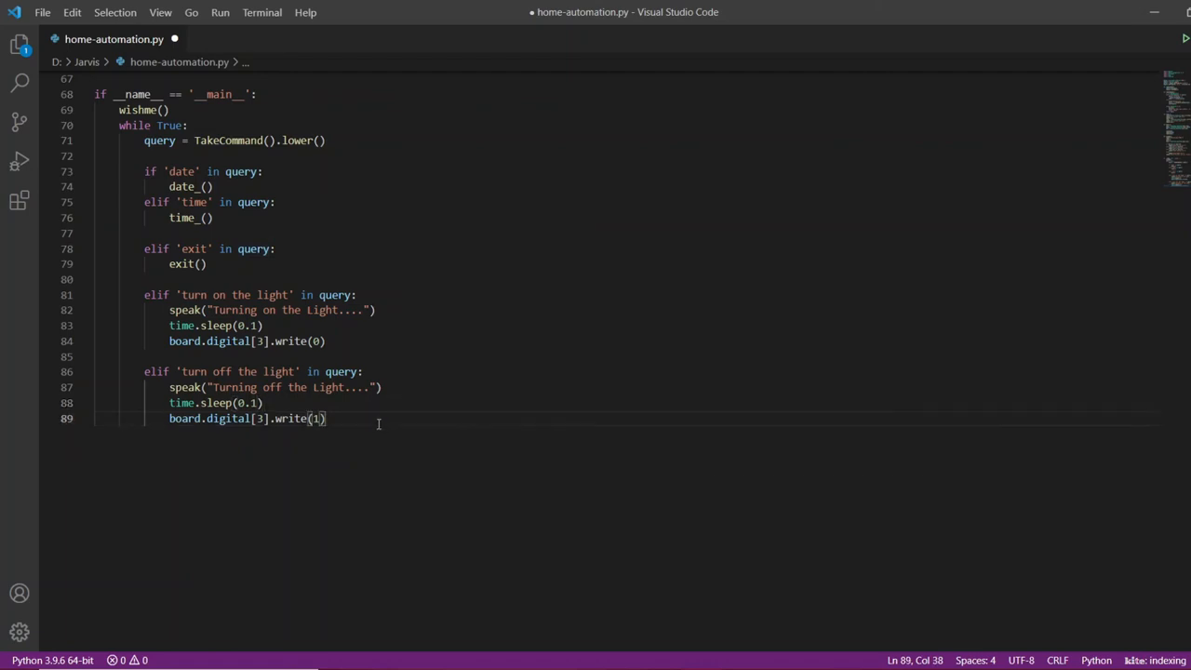
key(ctrl+s)
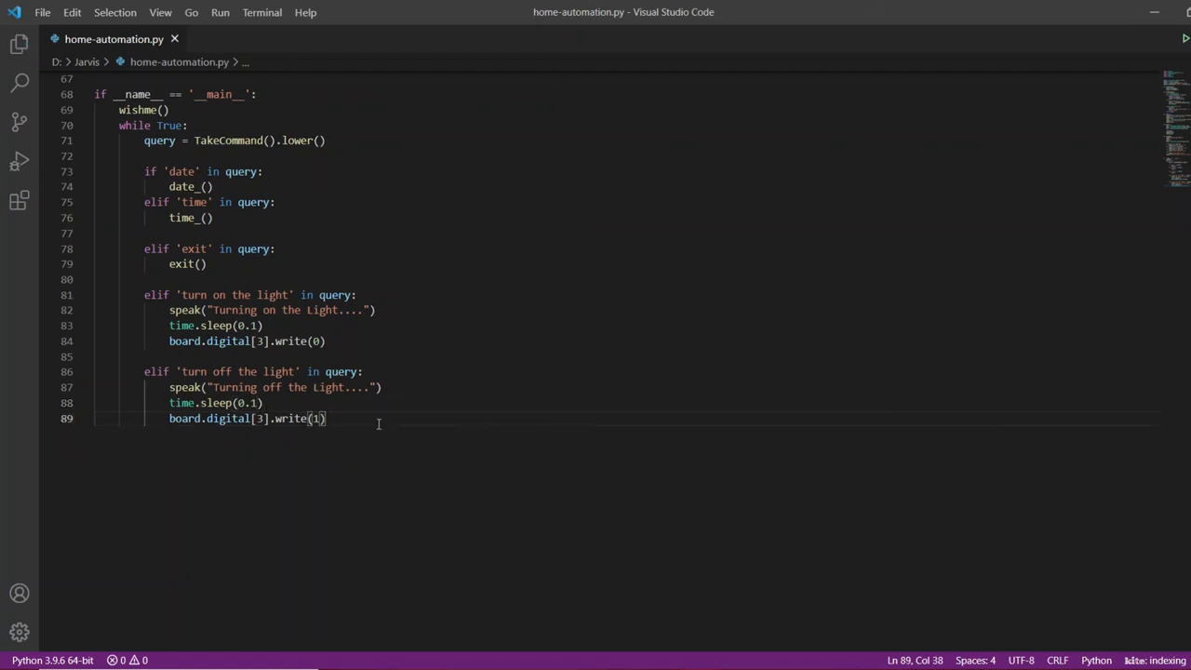